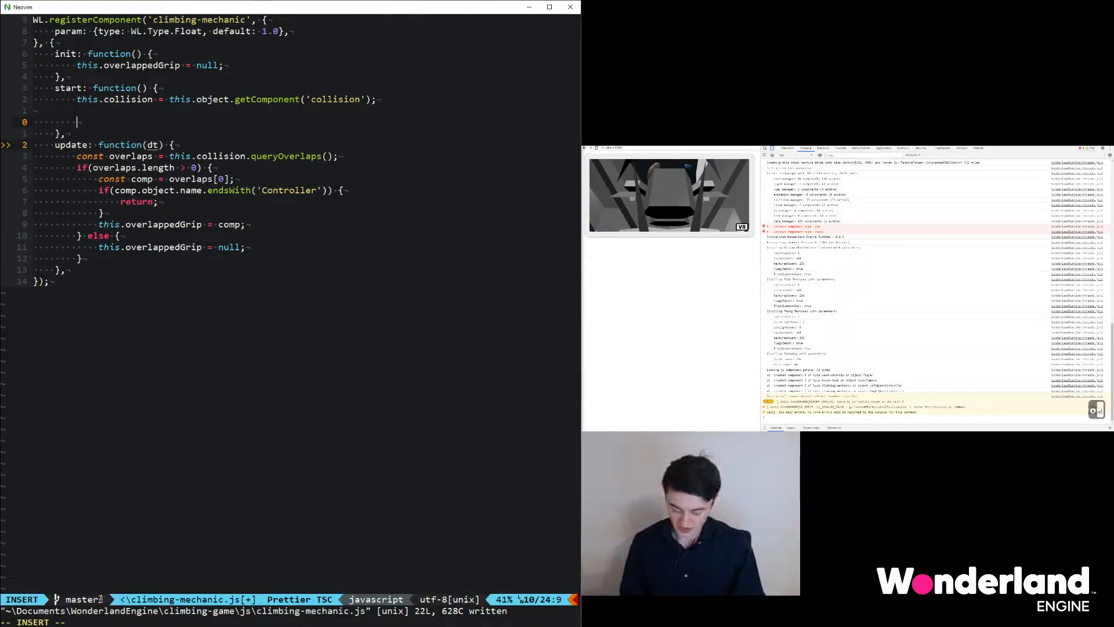
- In start(), push a bound this.onXRSessionStart onto WL.onXRSessionStart
type("WL.")
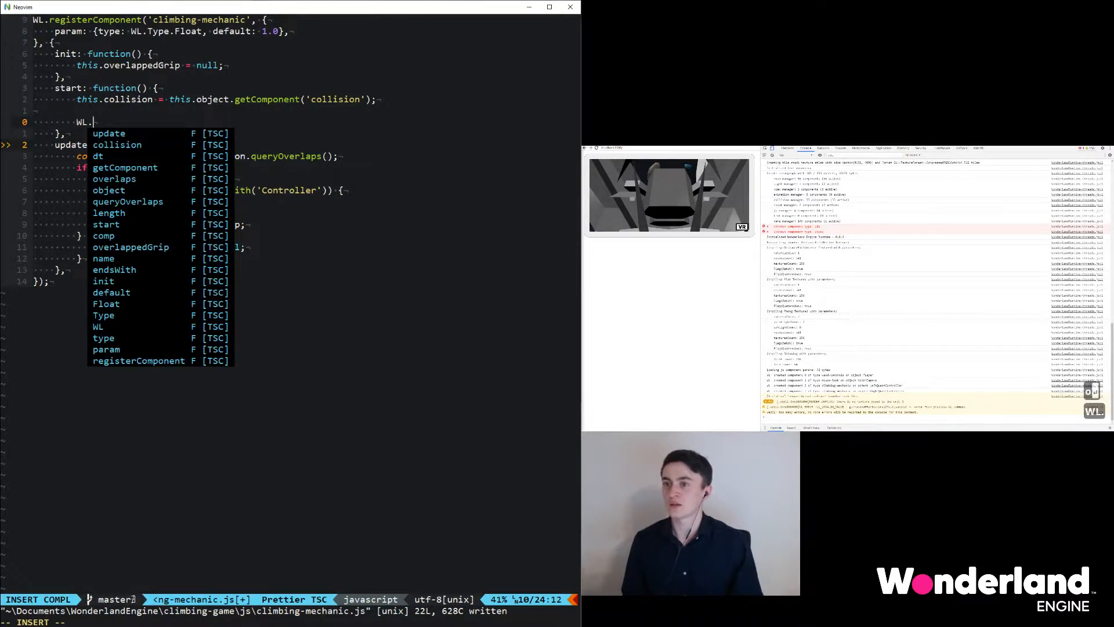
type("onXRSessionStar")
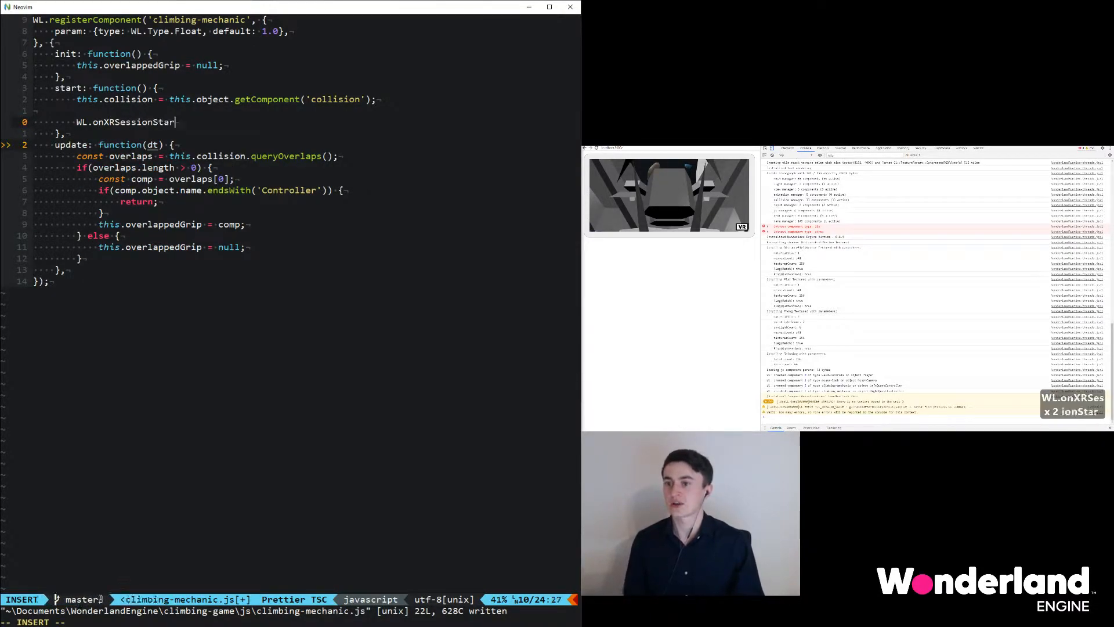
type(".push();")
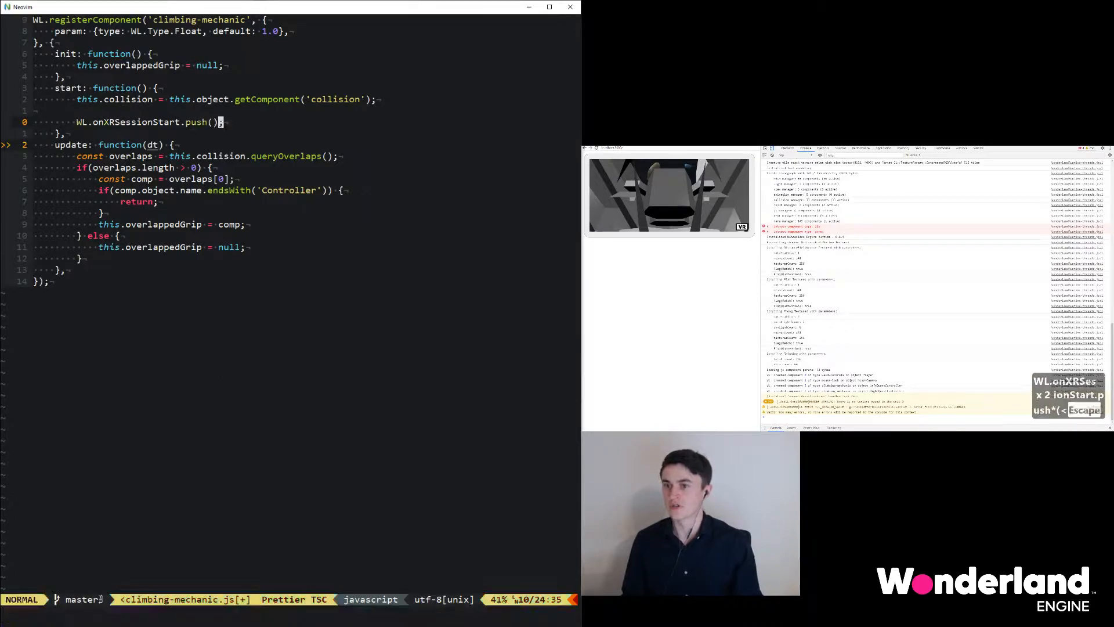
key("i")
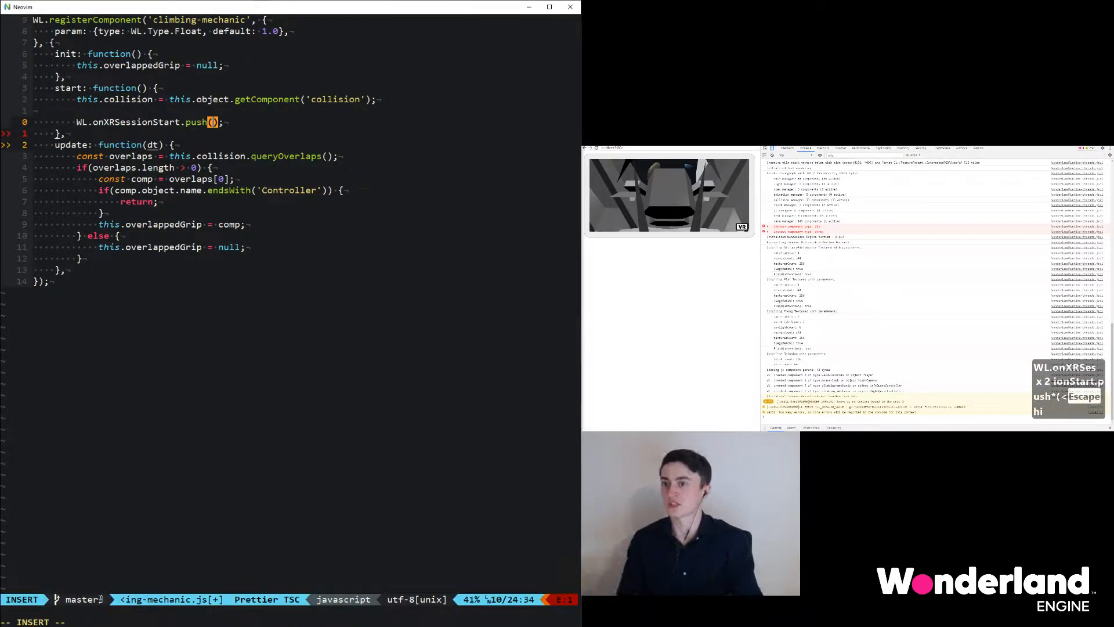
type("this.onXRSessionStart.bind(this")
type("onXRSessionStart:")
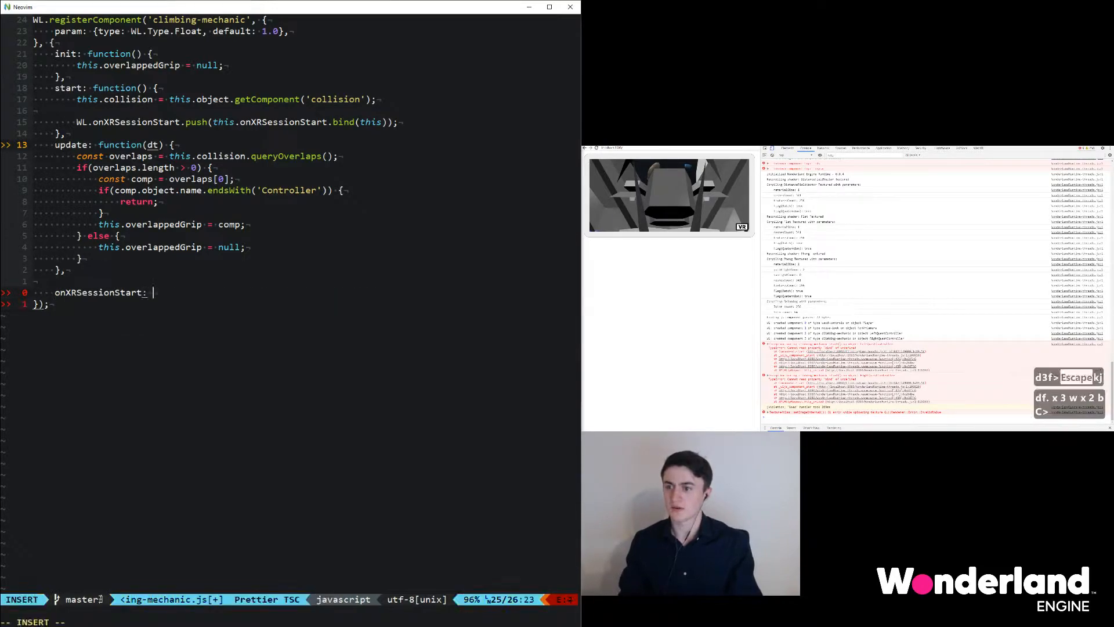
- Make onXRSessionStart a function taking a session parameter
type("function() {}")
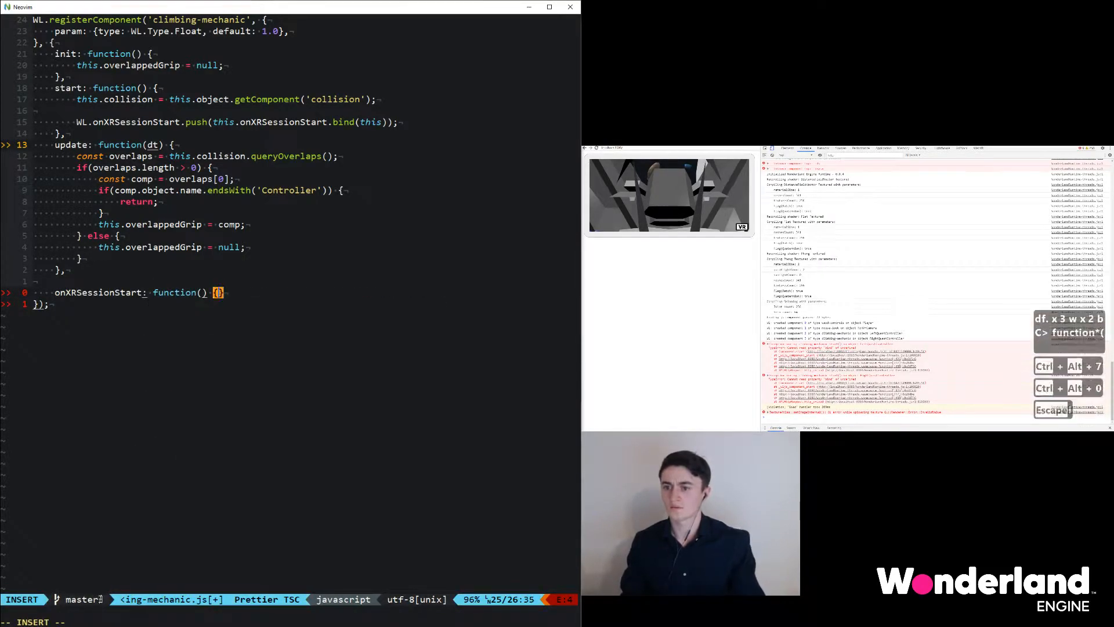
type("s")
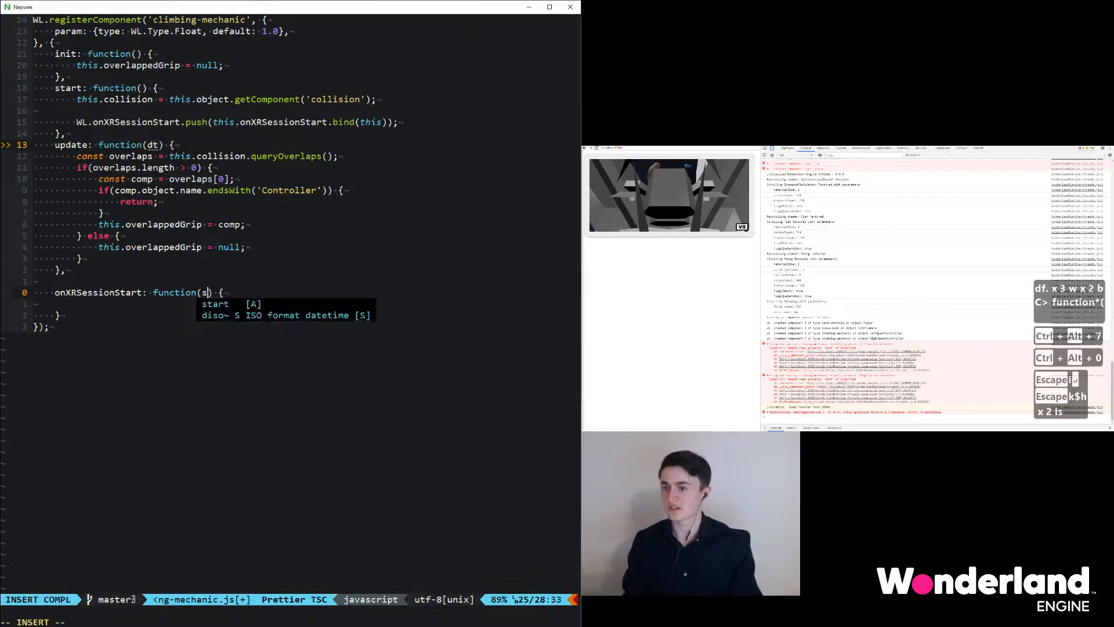
type("ession")
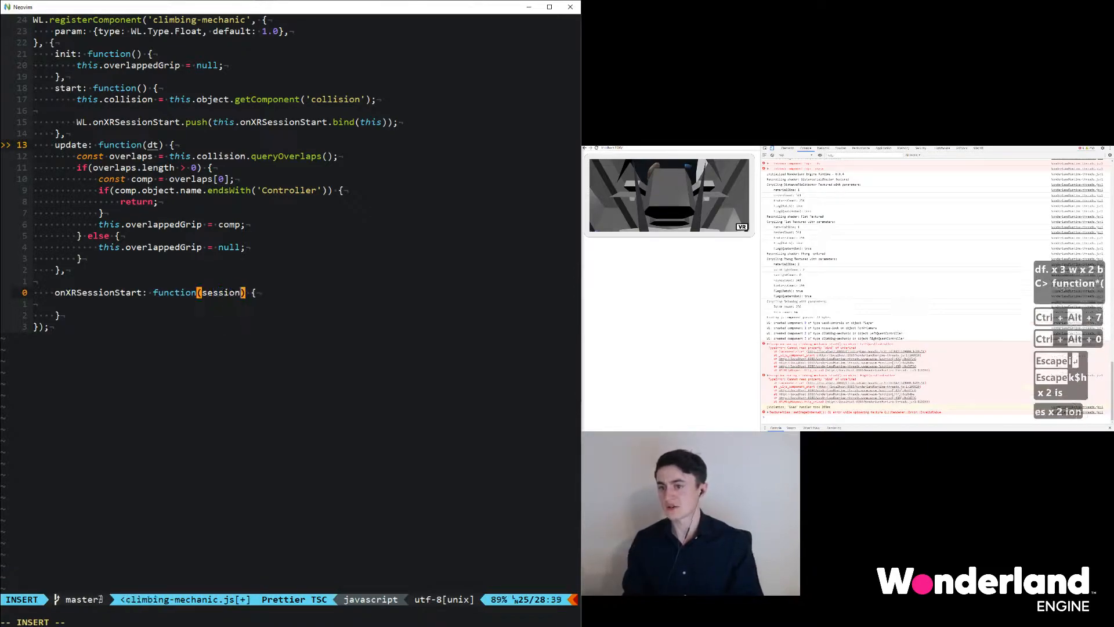
key("enter")
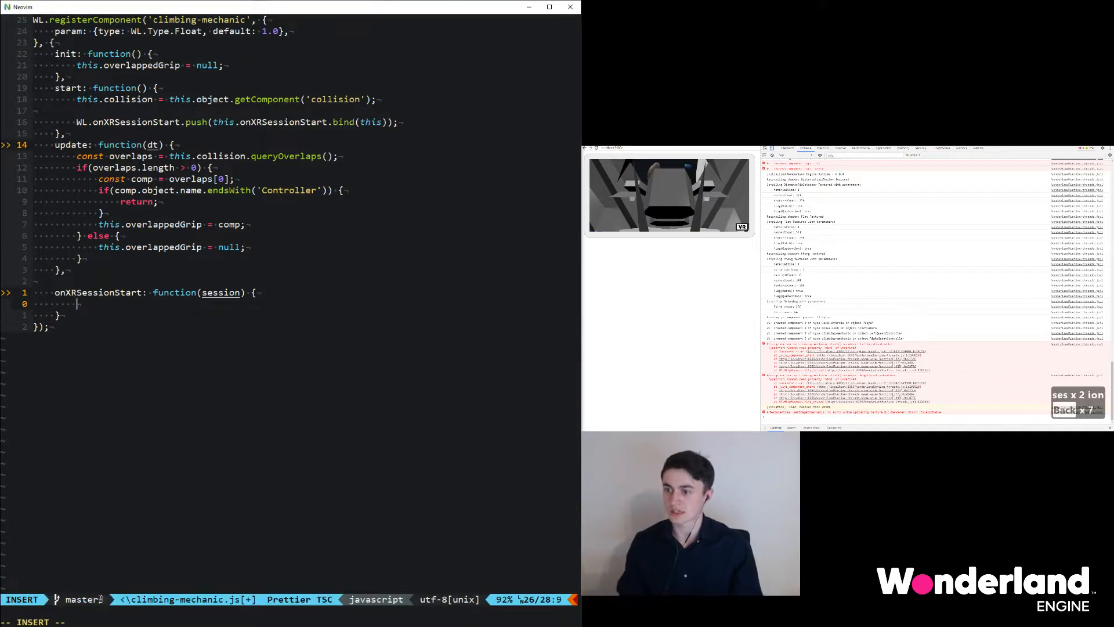
- Add session.addEventListener('select', this.onTriggerPressed.bind(this)) inside onXRSessionStart
type("session.addE")
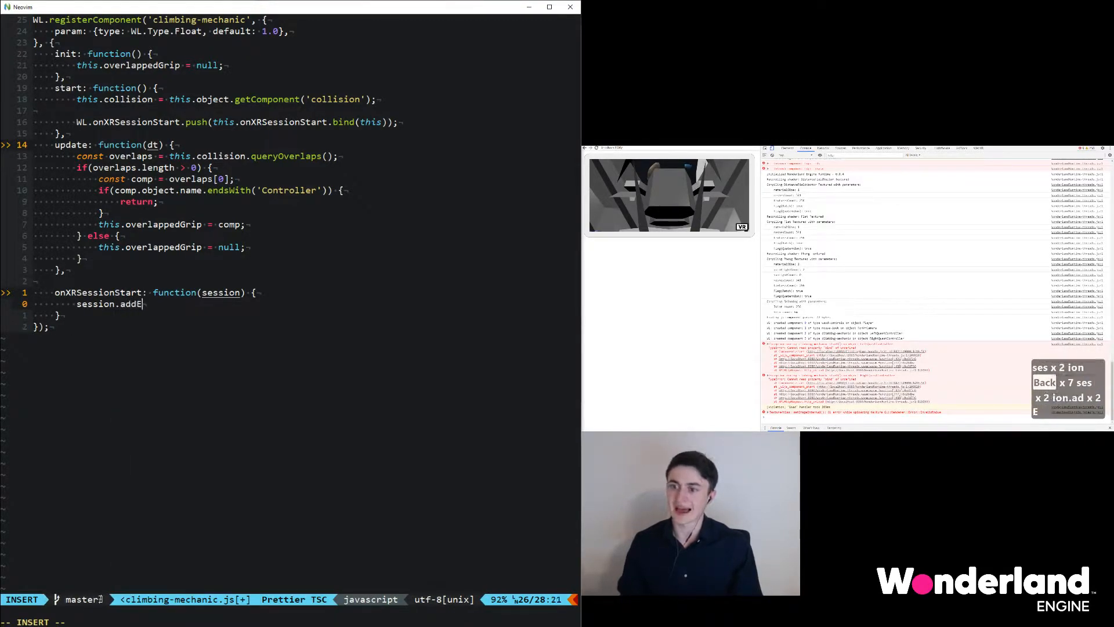
type("ventListener('select")
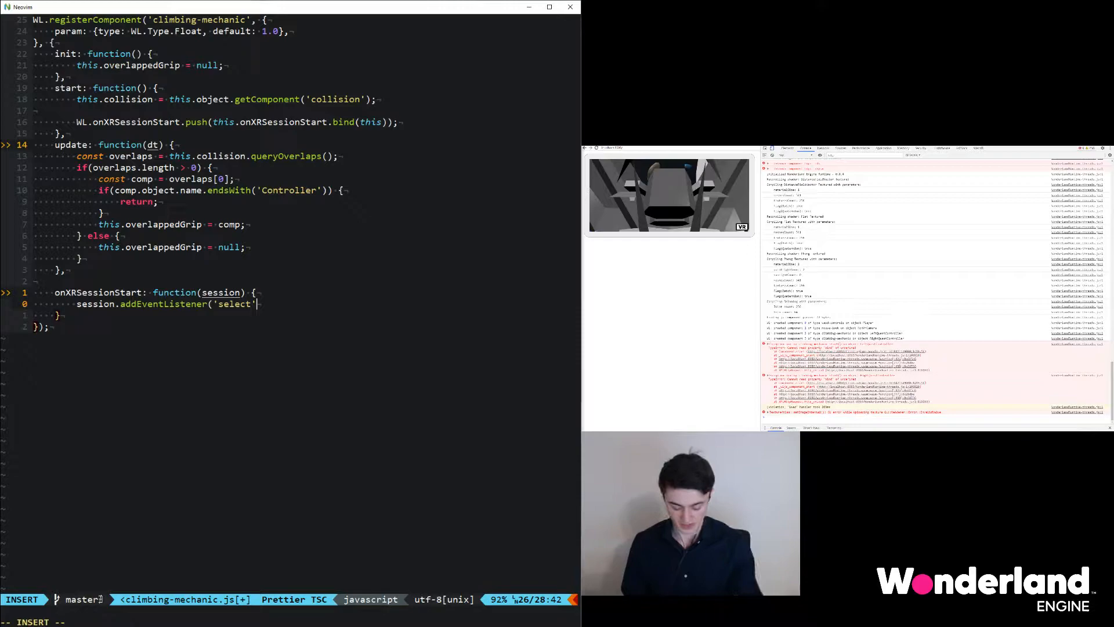
type(",")
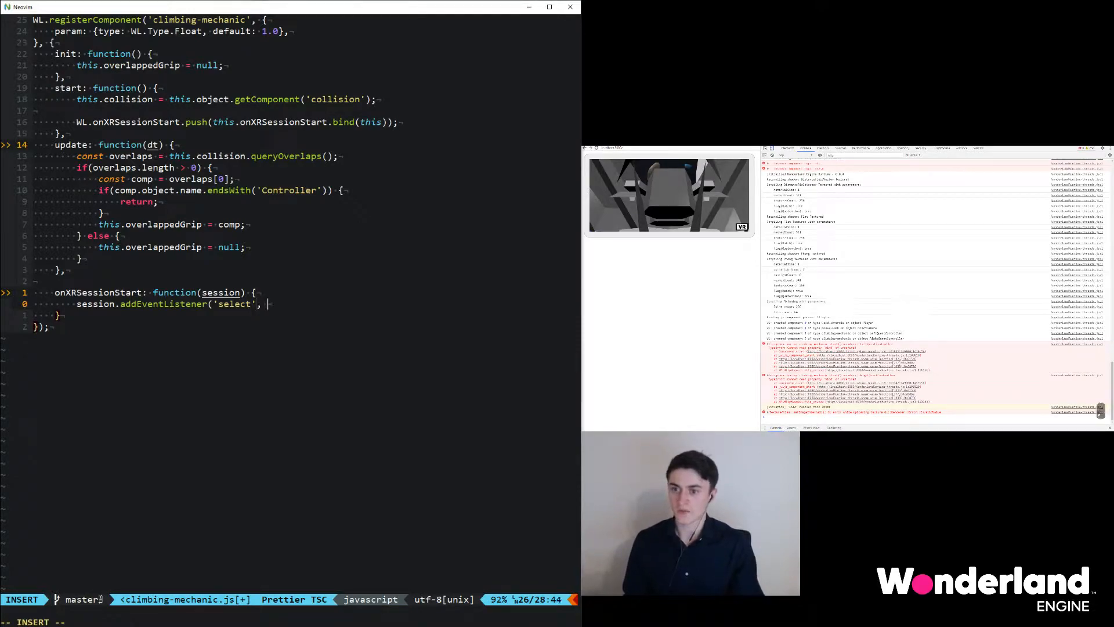
type("this.on")
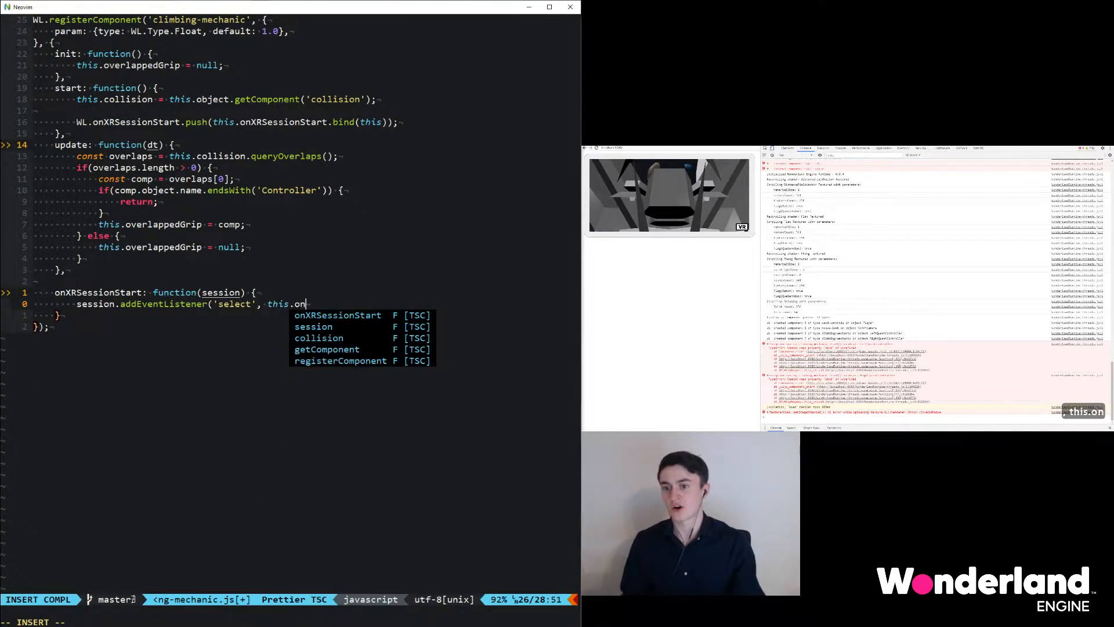
type("TriggerPre")
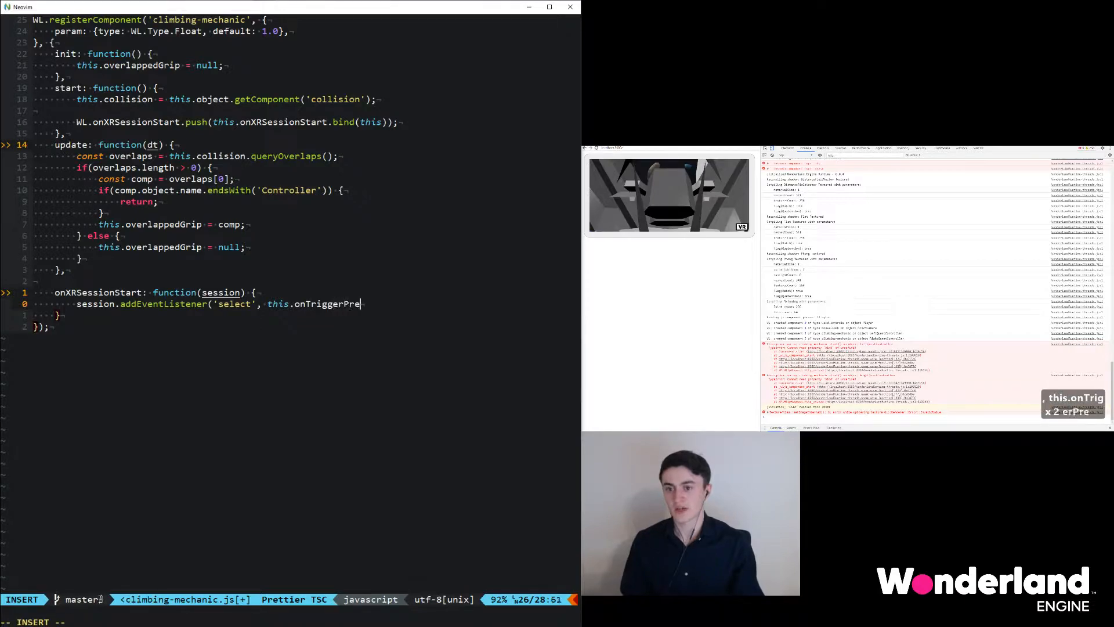
type("ssed.bind(thi")
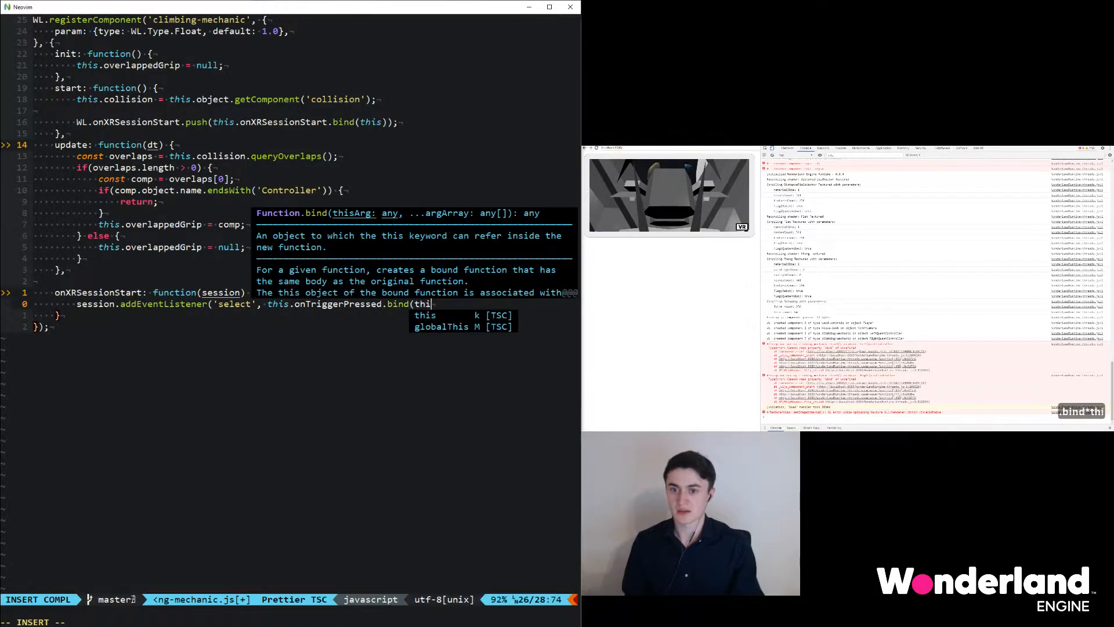
key("Escape")
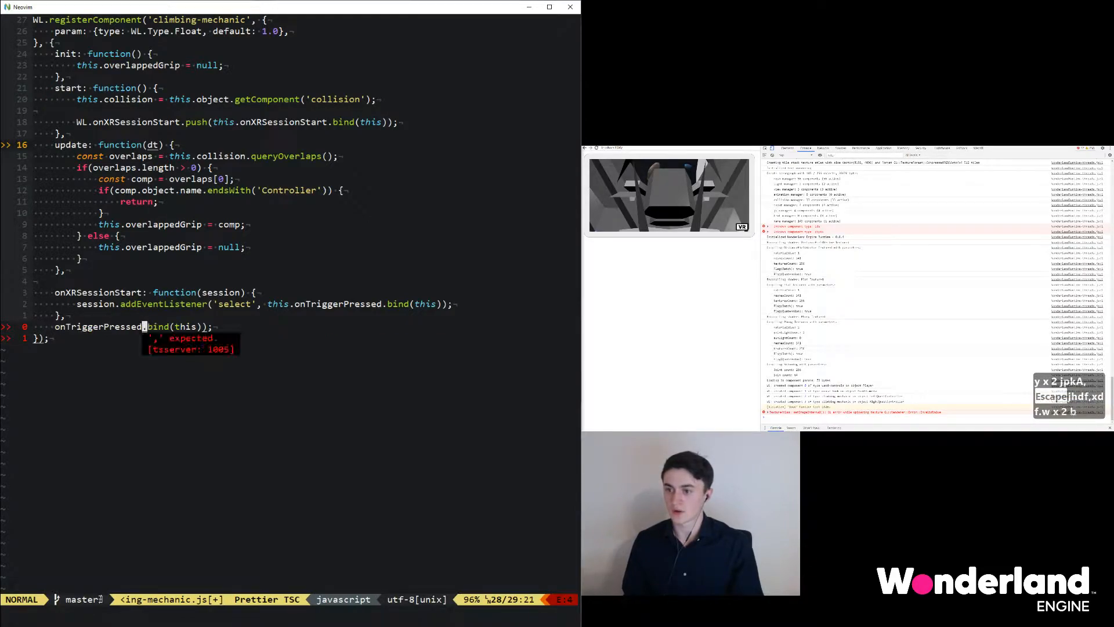
- Write an empty onTriggerPressed: function() {} method below onXRSessionStart
type("fcunti")
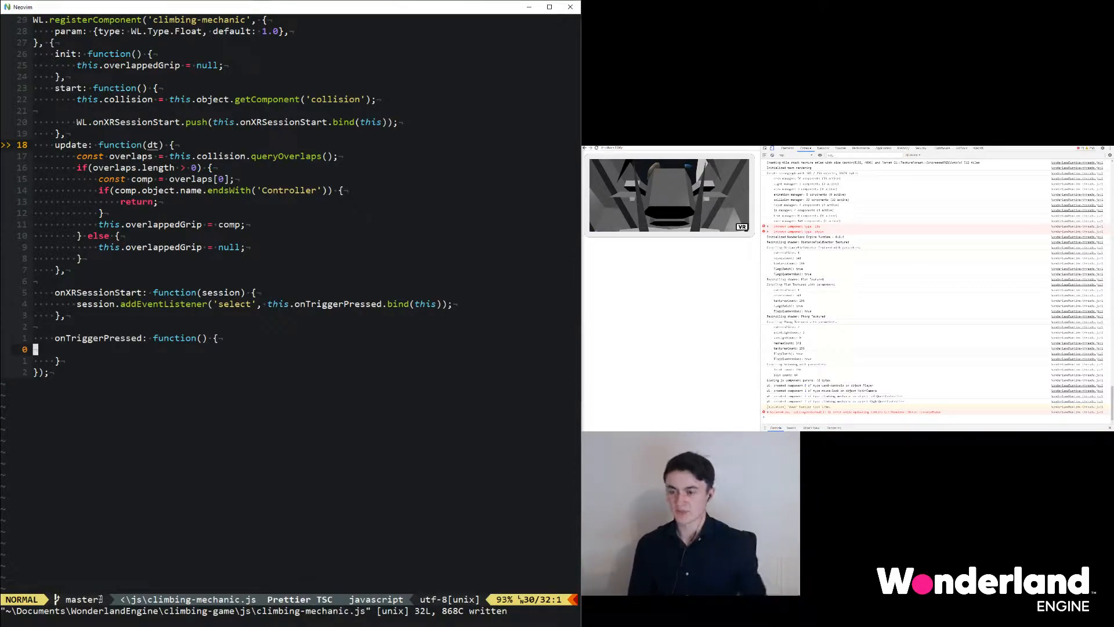
key("k")
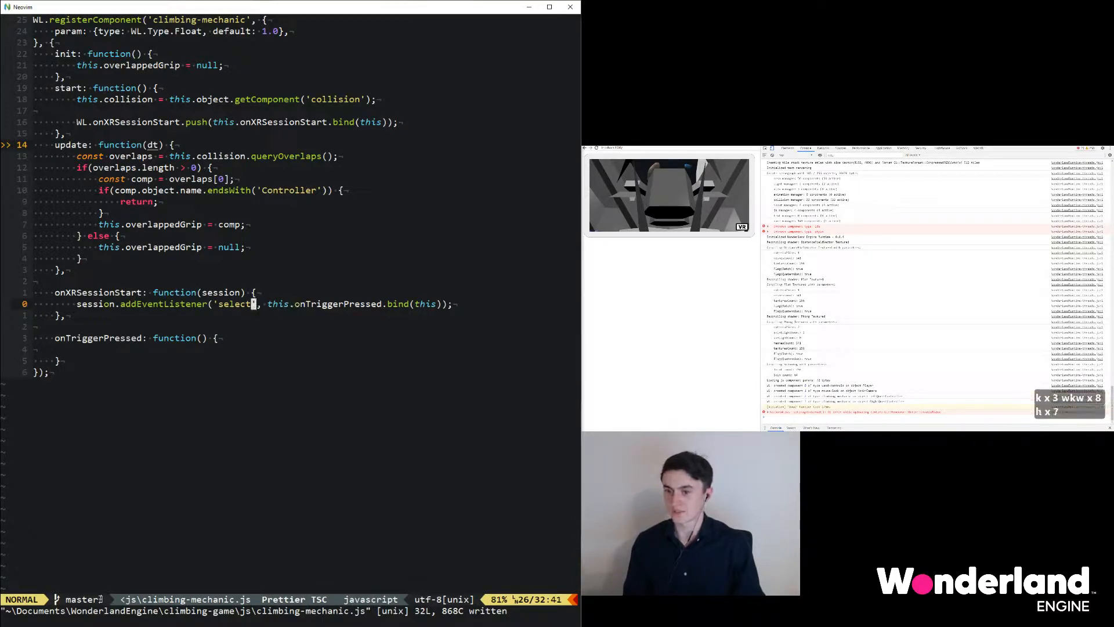
- Listen for 'selectstart' with onTriggerPressed and 'selectend' with a new onTriggerReleased
type("end")
type("sta")
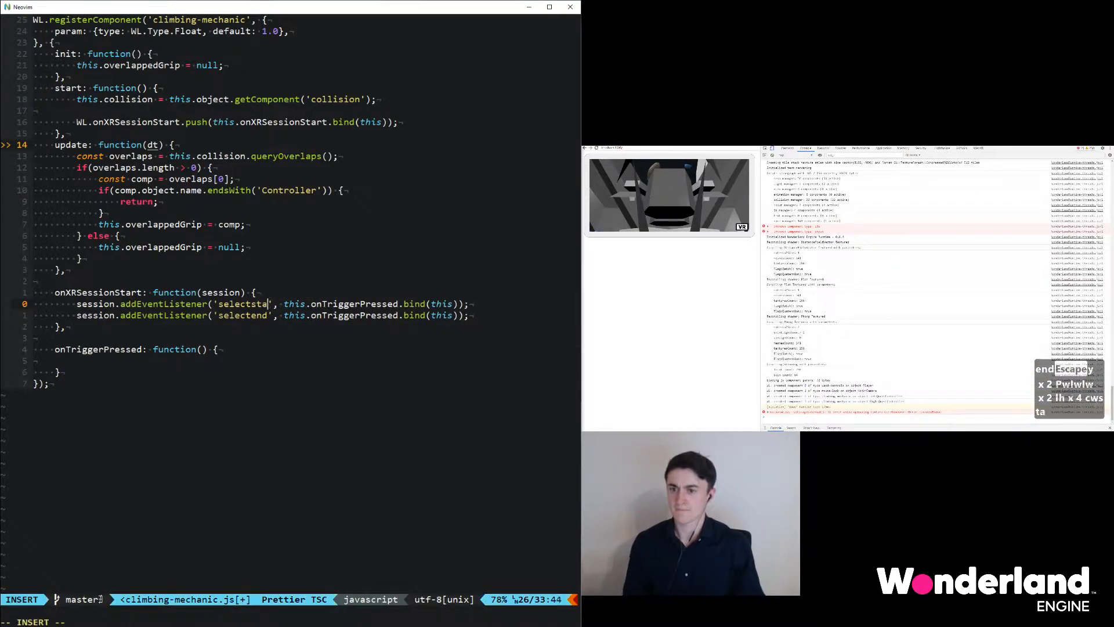
key("Escape")
type("Relea")
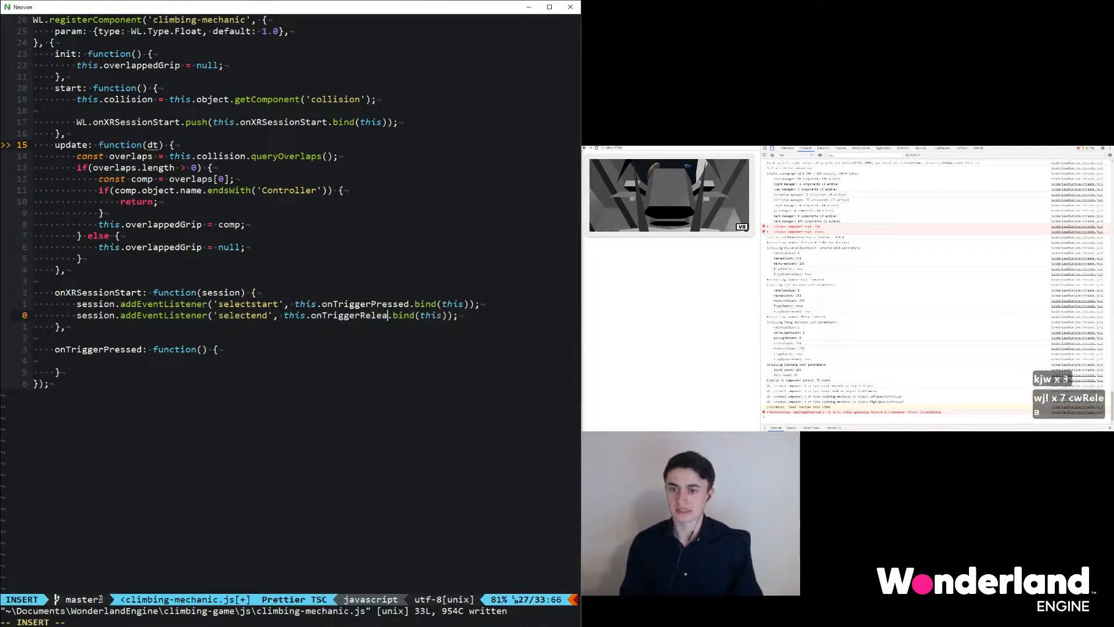
key("Escape")
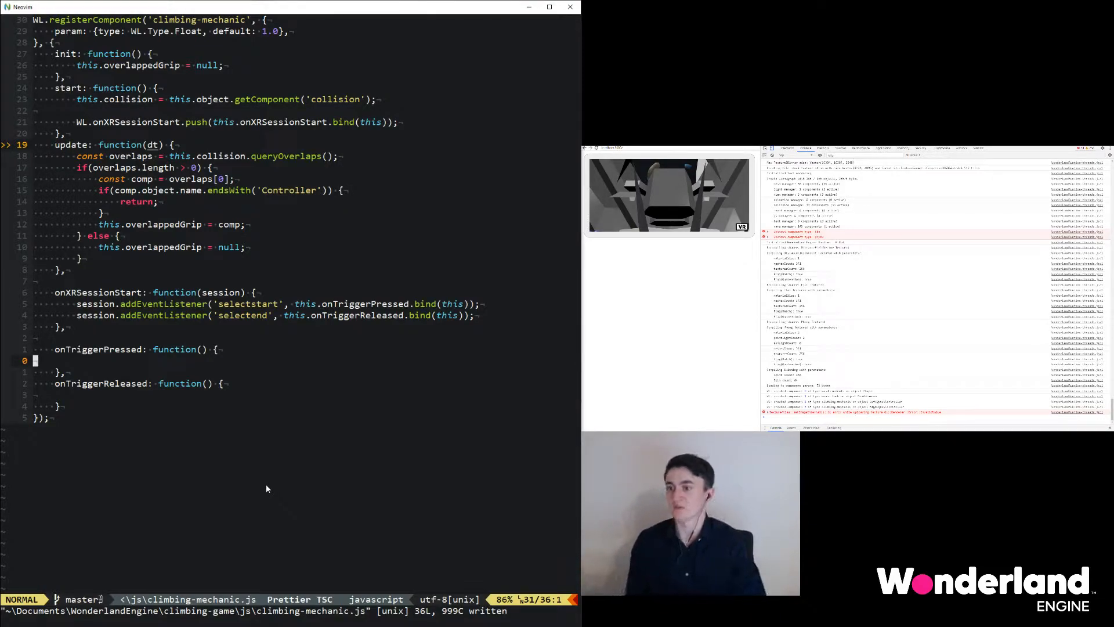
- Give both handlers an event parameter; log it and check event.inputSource.handedness in onTriggerPressed
type("event")
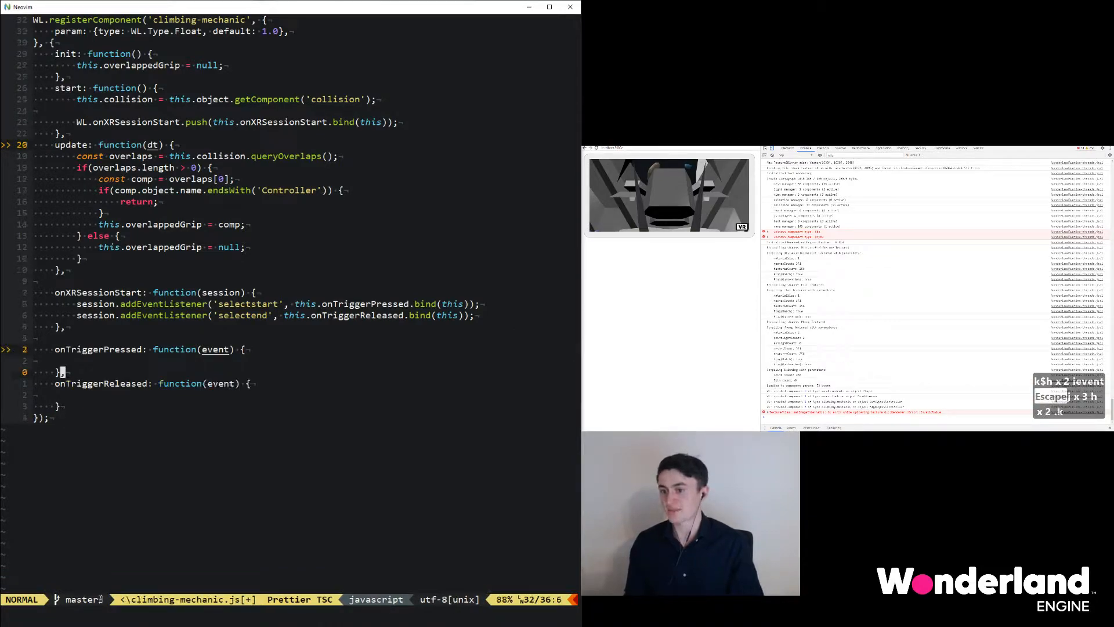
type("if{")
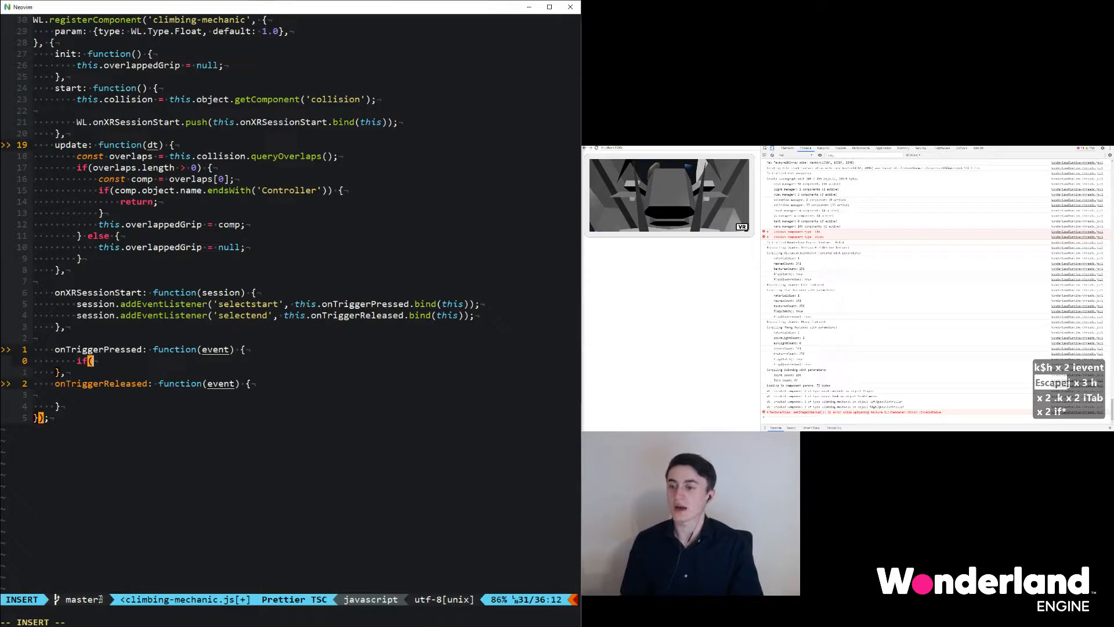
type("event")
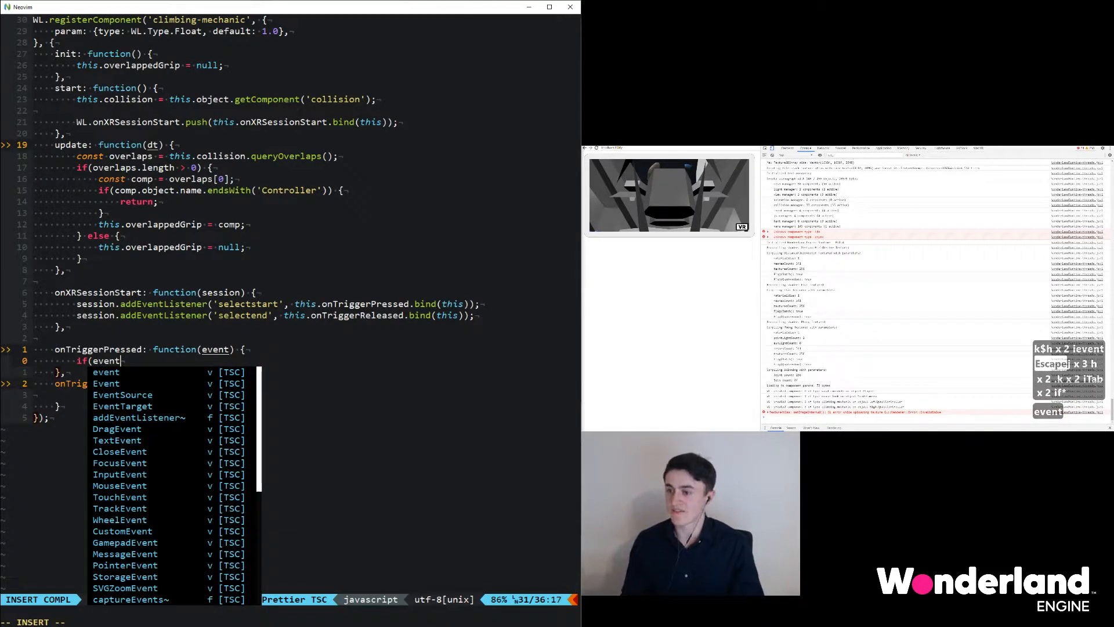
type(".xrInputSource.")
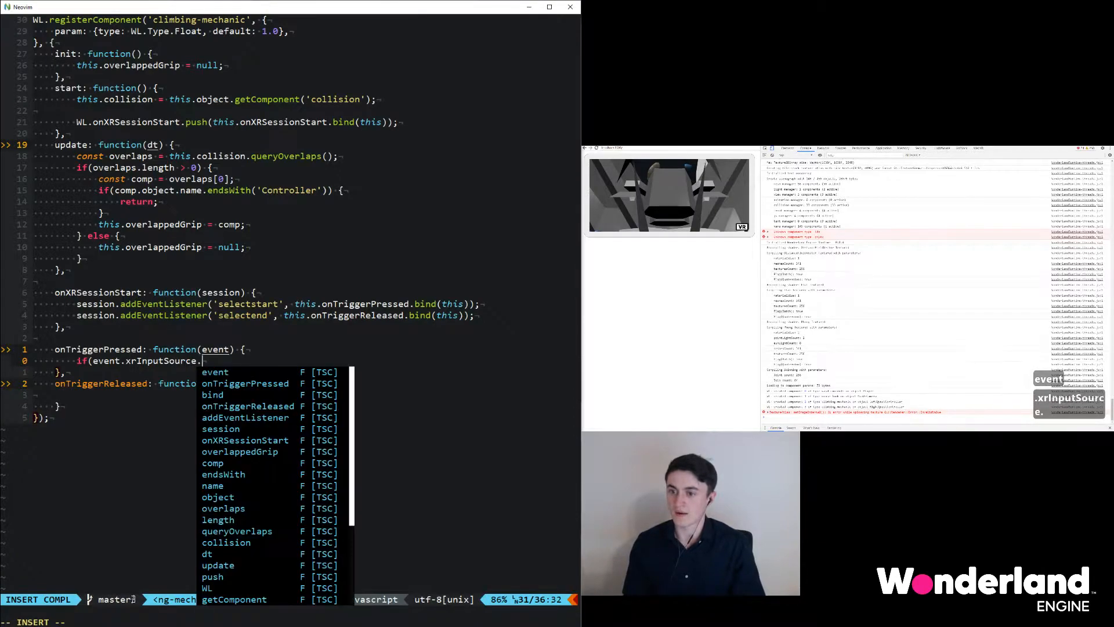
type("handedness == '') {")
type("console.log(event);")
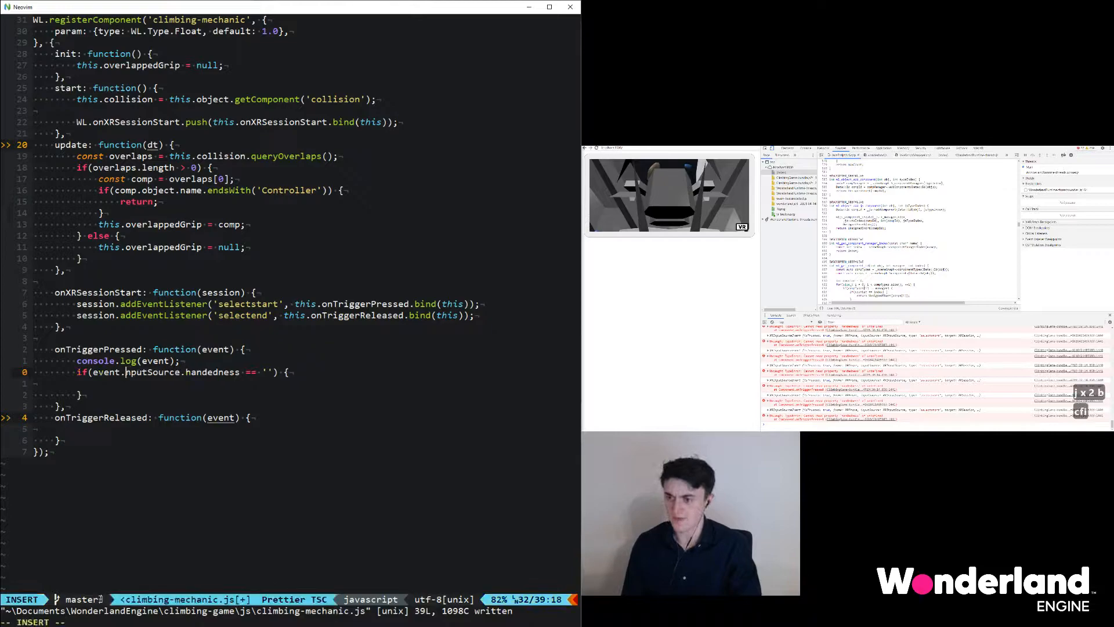
- Define handedness as WL.Type.Enum with values ['left', 'right'], defaulting to 'left'
key("Escape")
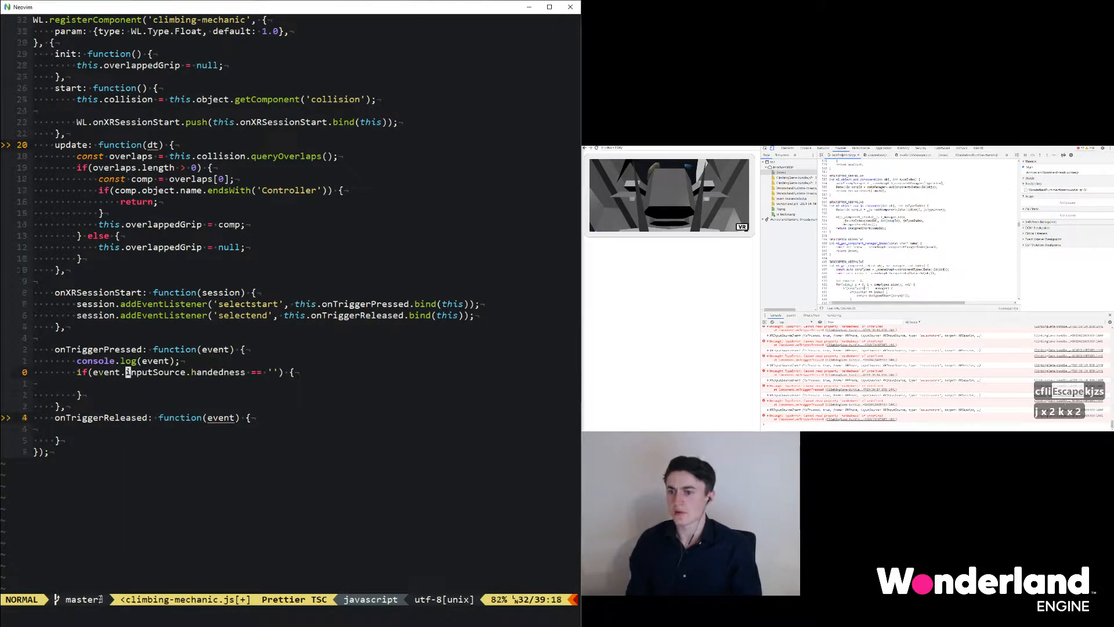
type("right")
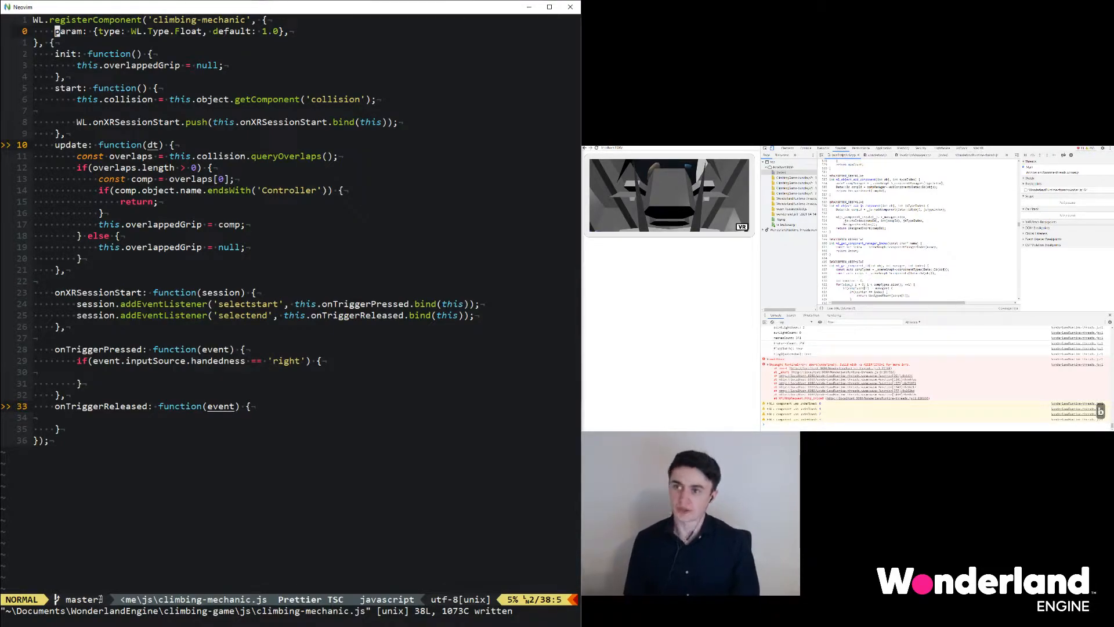
type("handedness")
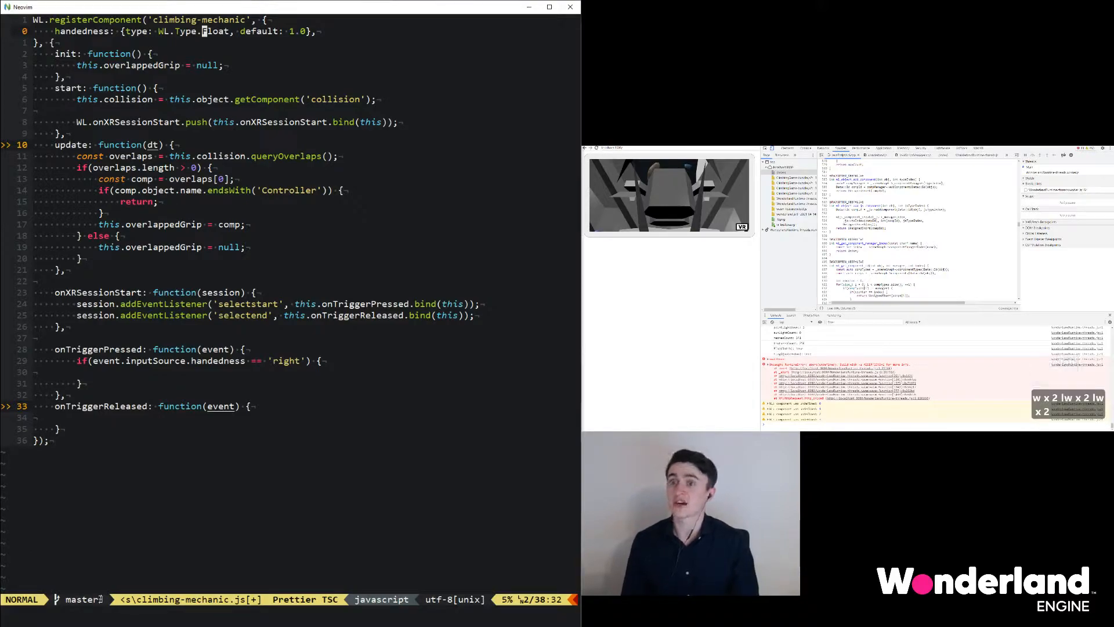
type("Enum")
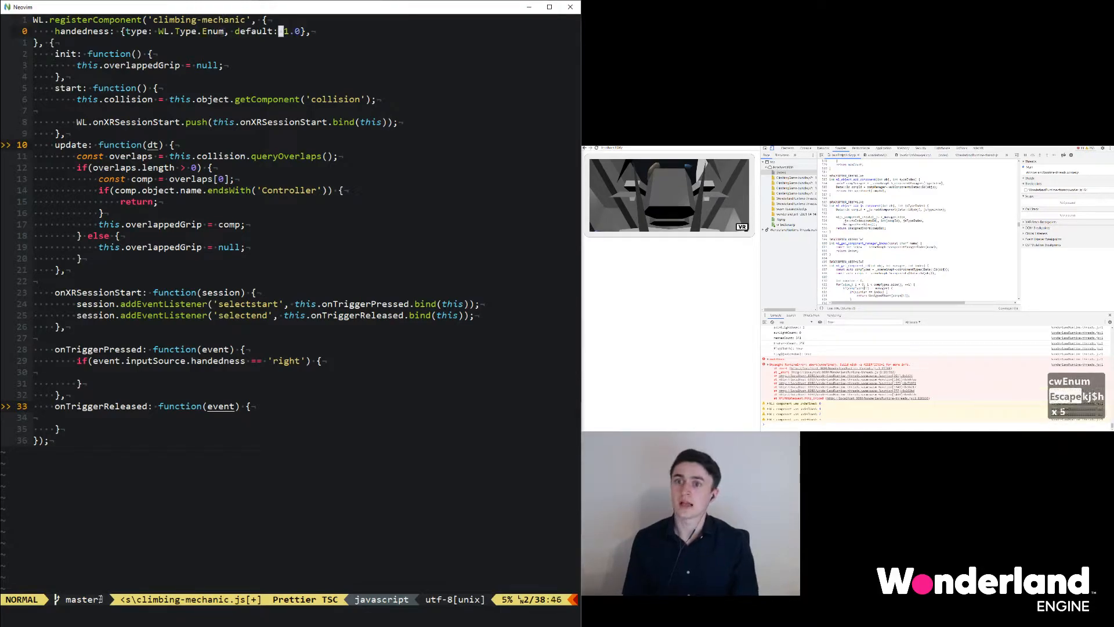
type("values: {")
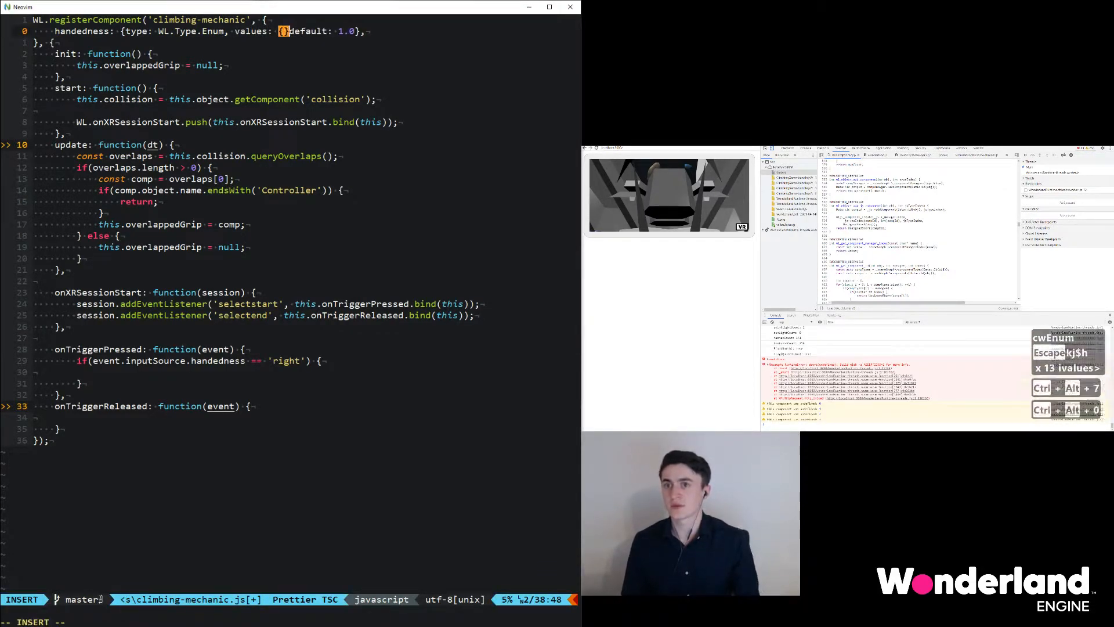
key("BackSpace")
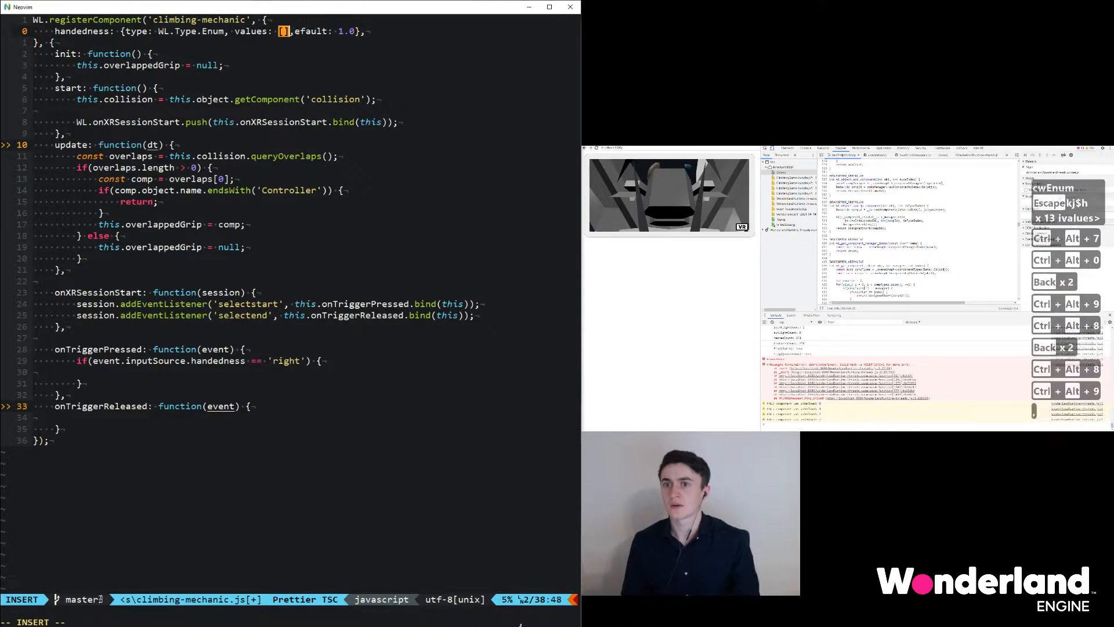
type("''")
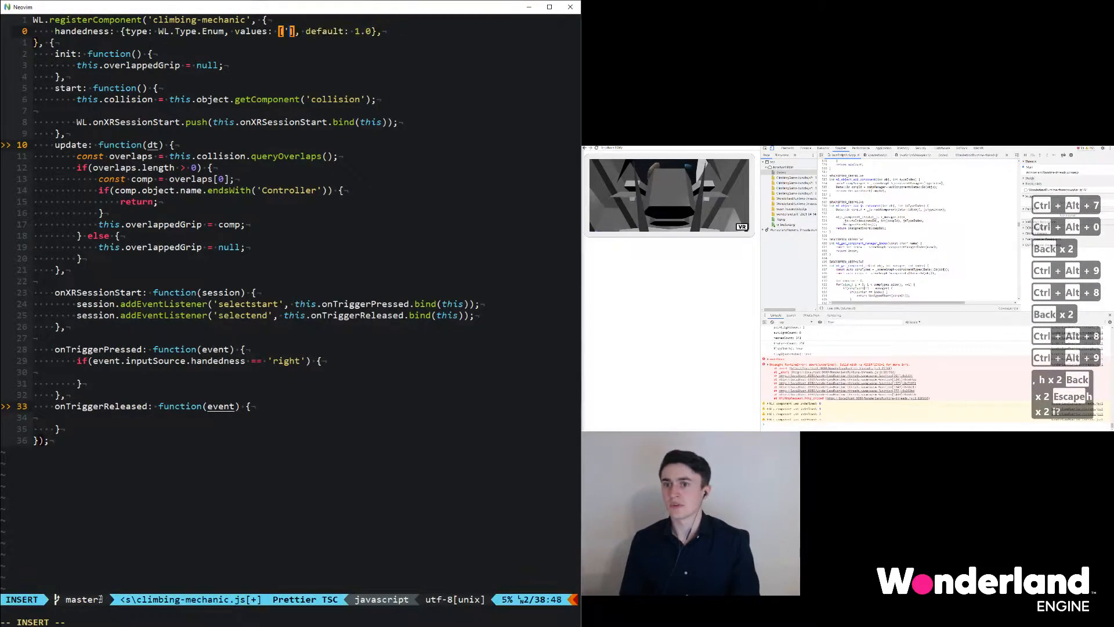
type("left', 'right")
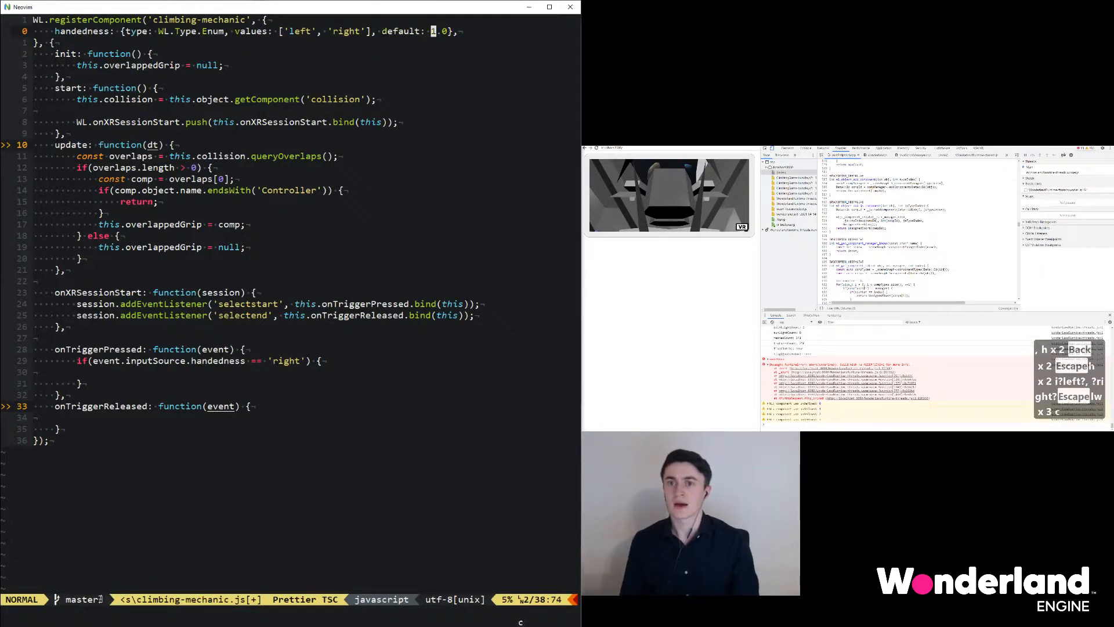
type("r")
type("'left")
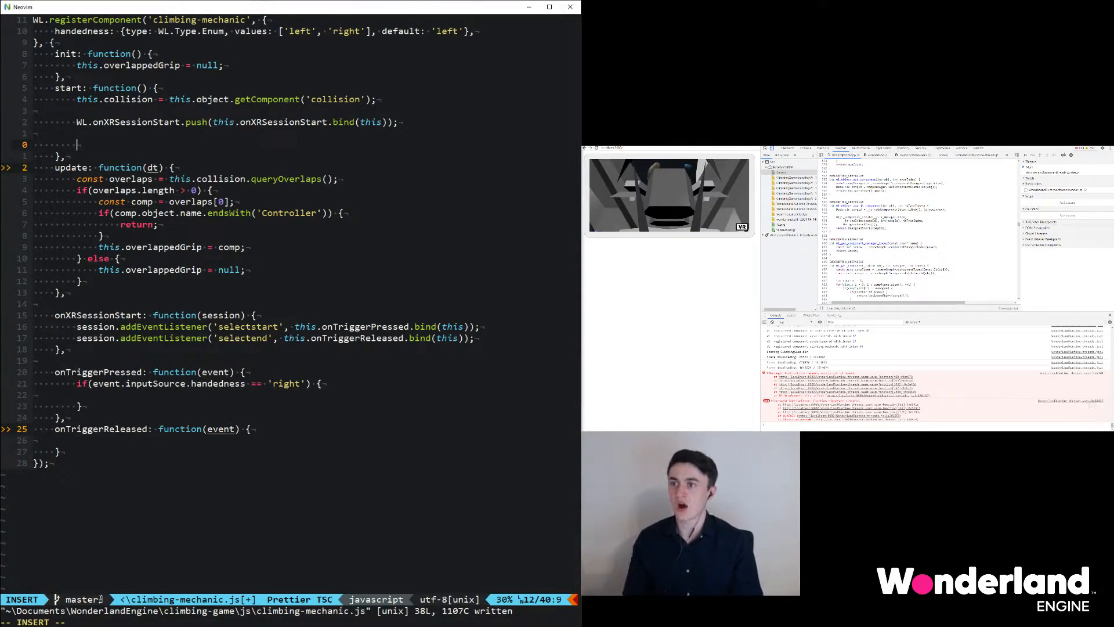
- Map this.handedness to 'left'/'right' in start, compare against it, and log "You pressed the"
type("this.handedness = ['left', 'right'][this.handedness];")
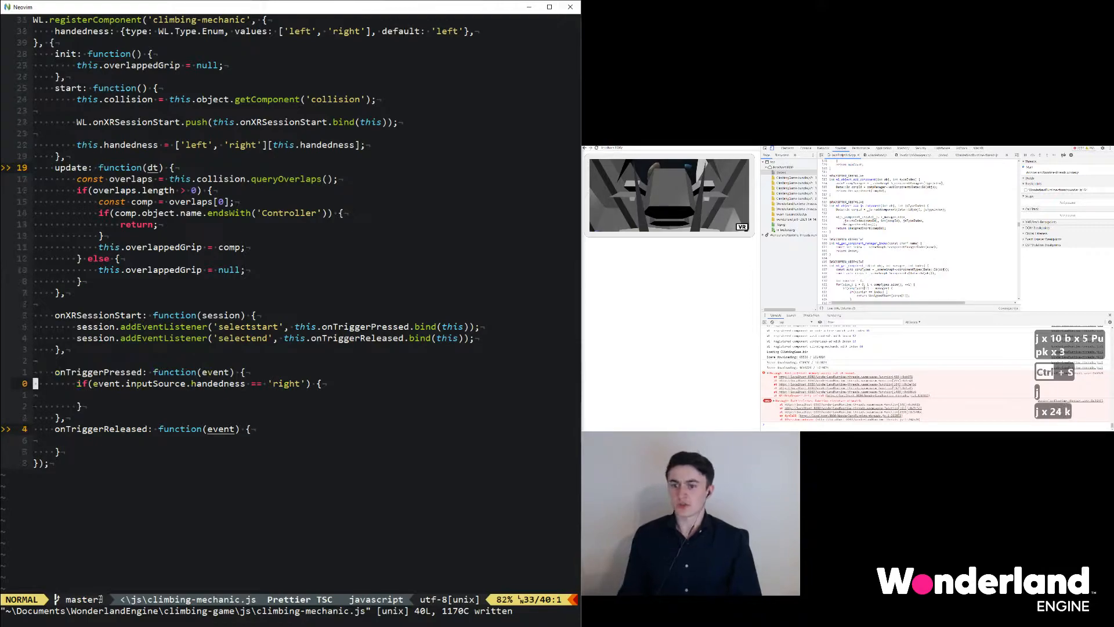
type("this.handedness")
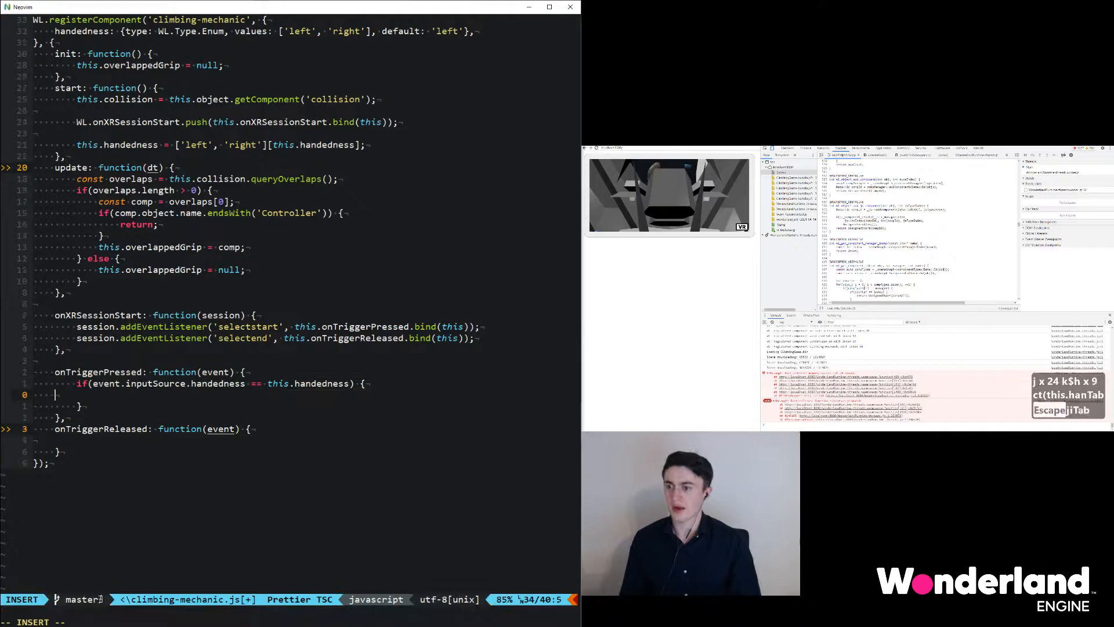
type("console.lo")
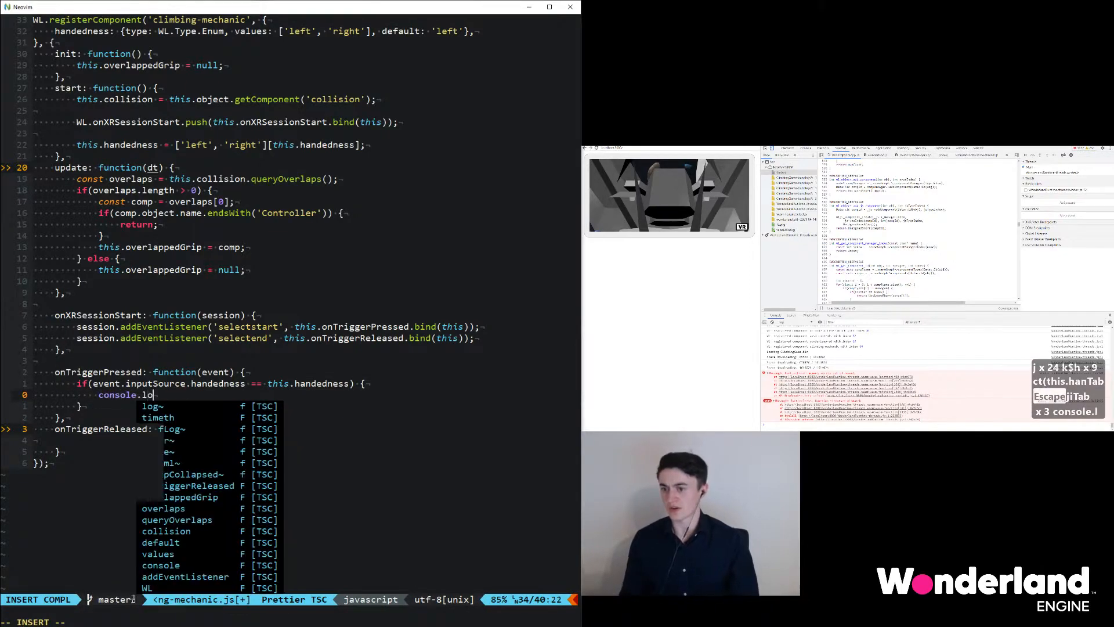
type("g();")
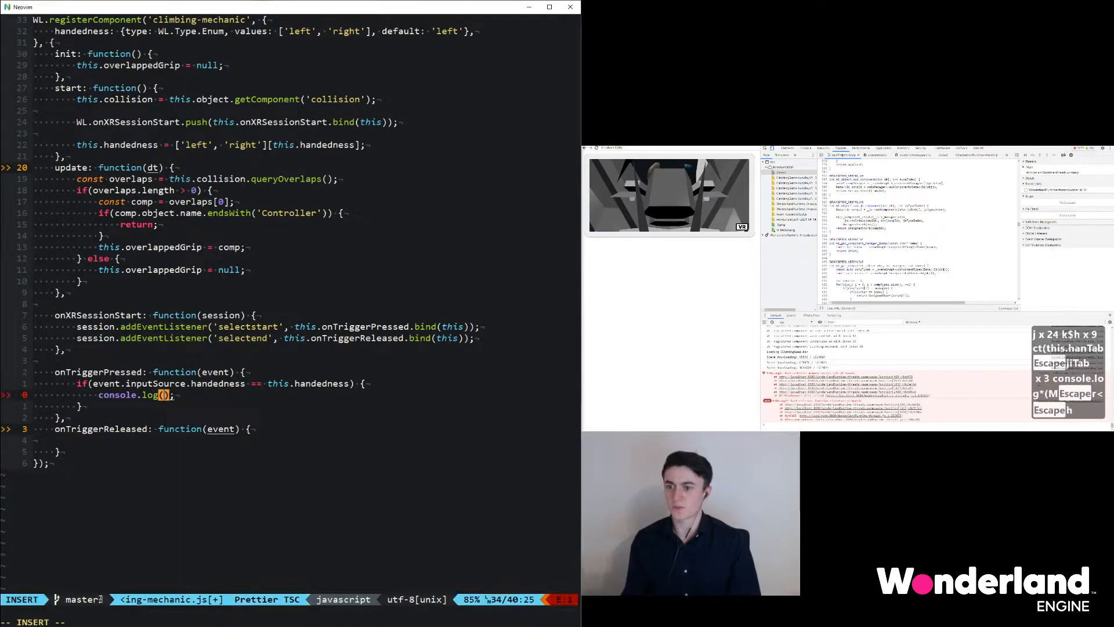
type("\"")
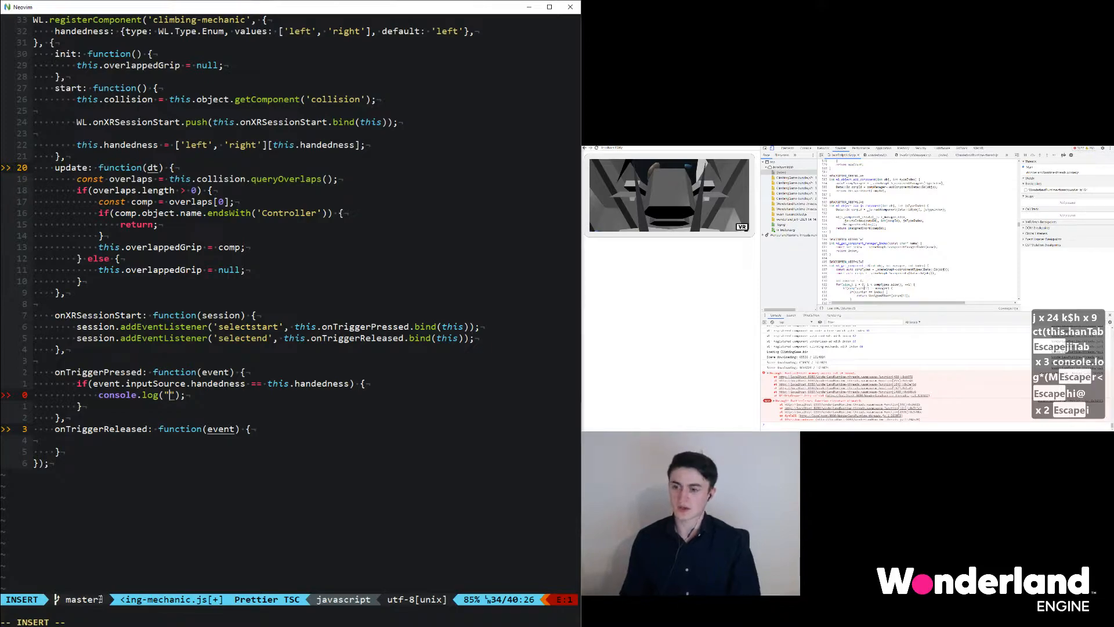
type("You pressed the")
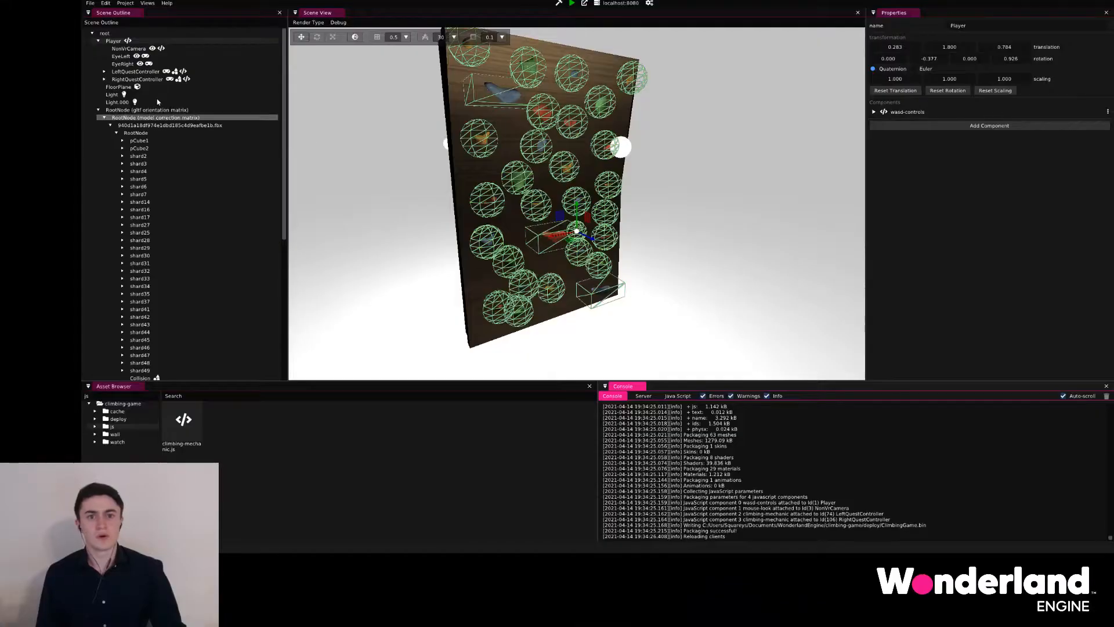
- Select LeftQuestController, then RightQuestController, and expand its climbing-mechanic settings
left_click(136, 70)
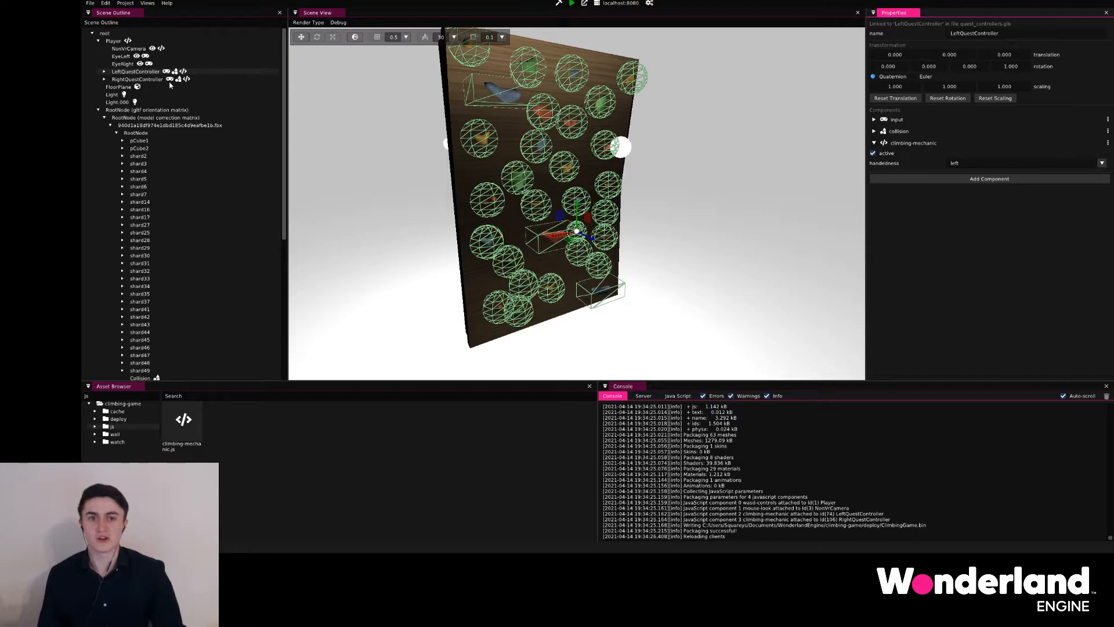
left_click(134, 79)
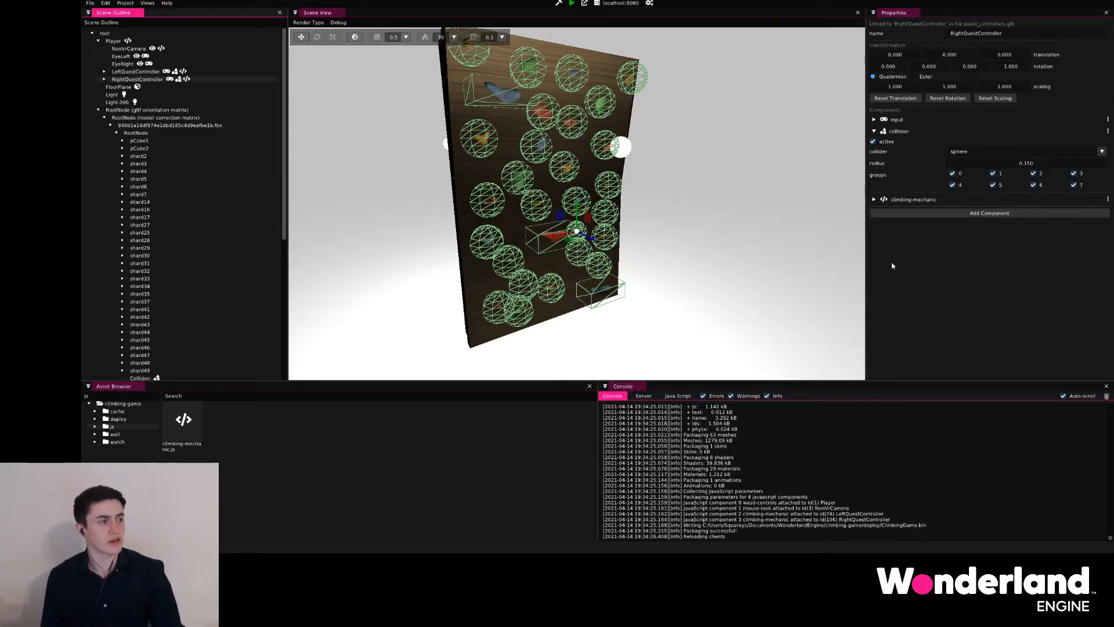
left_click(875, 199)
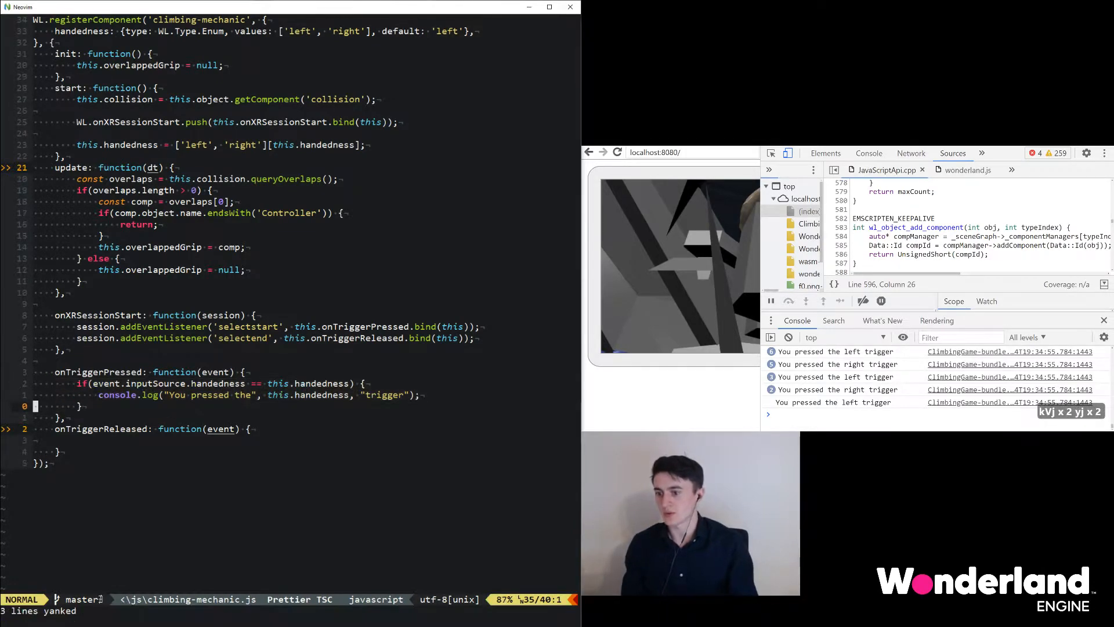
key("p")
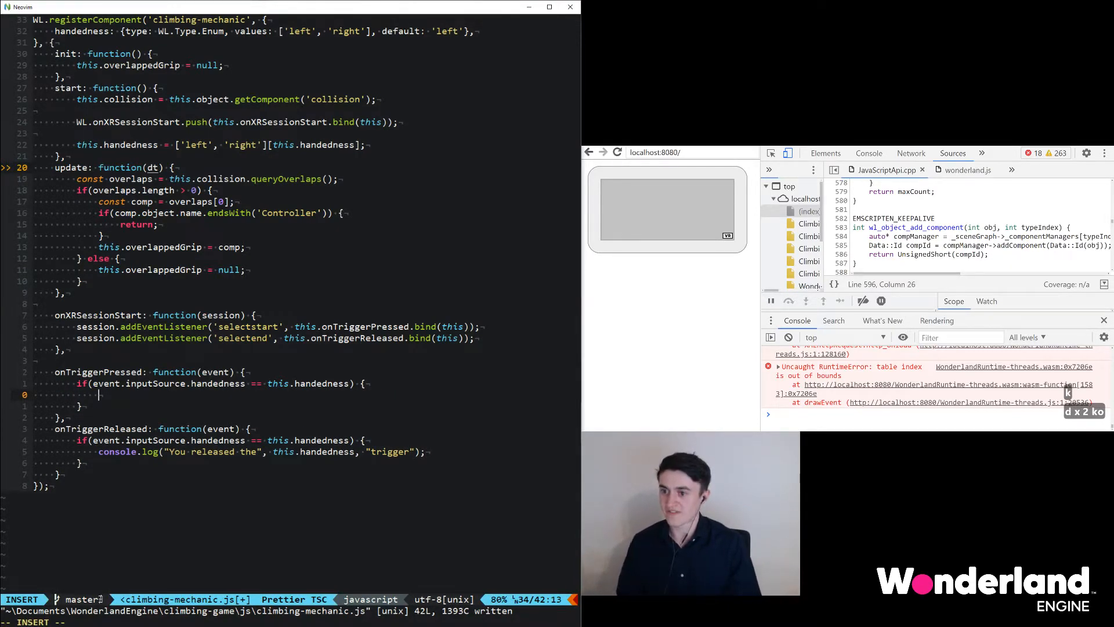
- Set this.heldGrip to overlappedGrip on press and null on release, initialised null
type("this.")
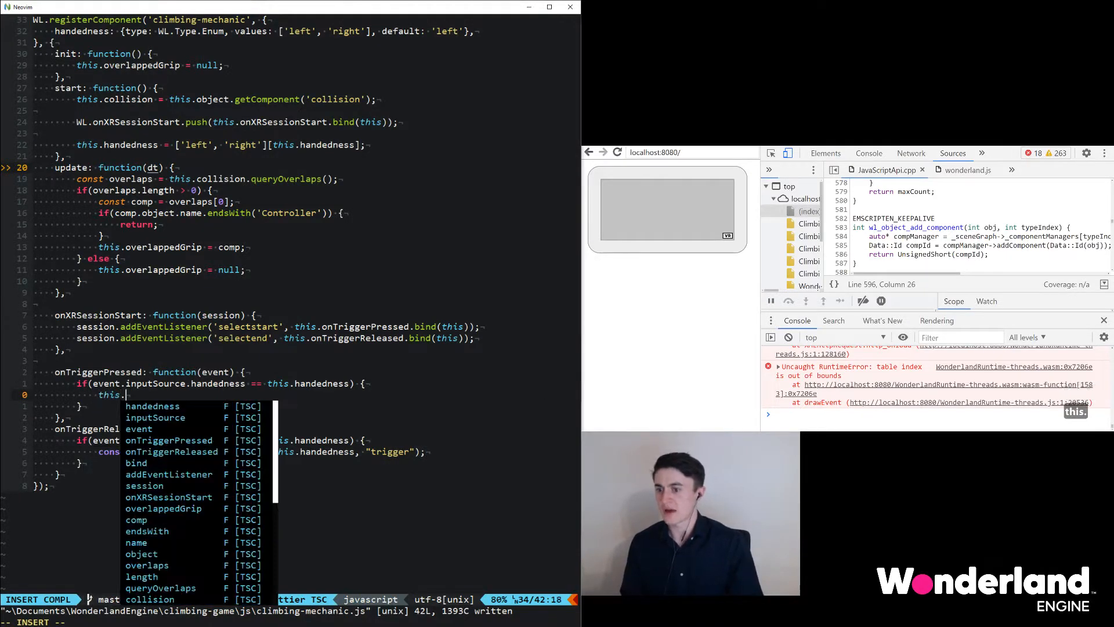
type("hel")
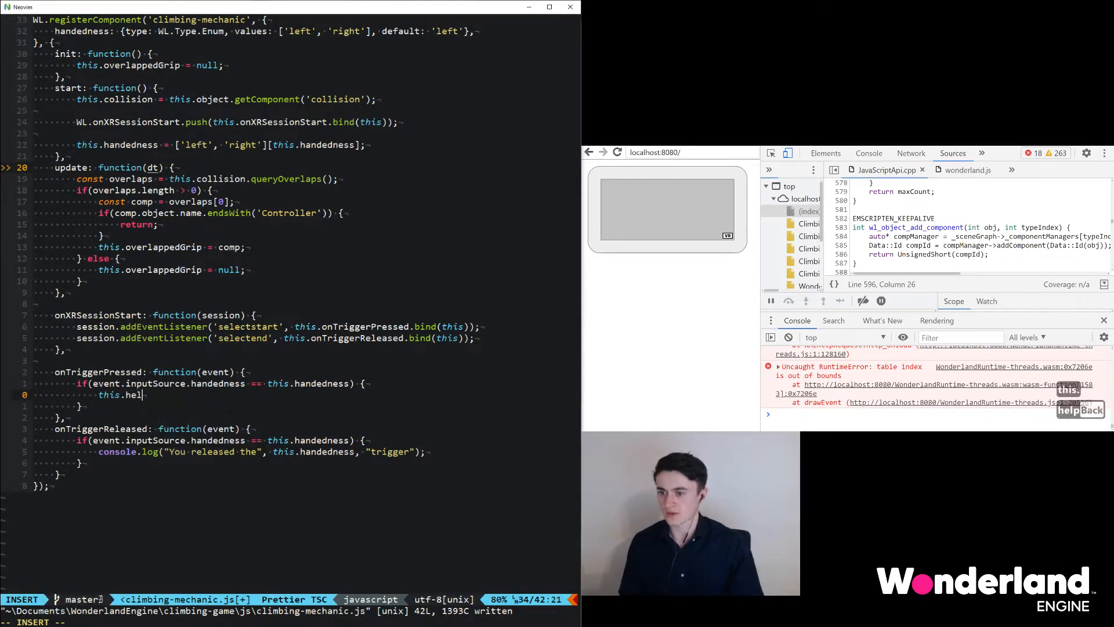
type("dGrip = this.overlappedGrip;")
type("this.heldGrip = null;")
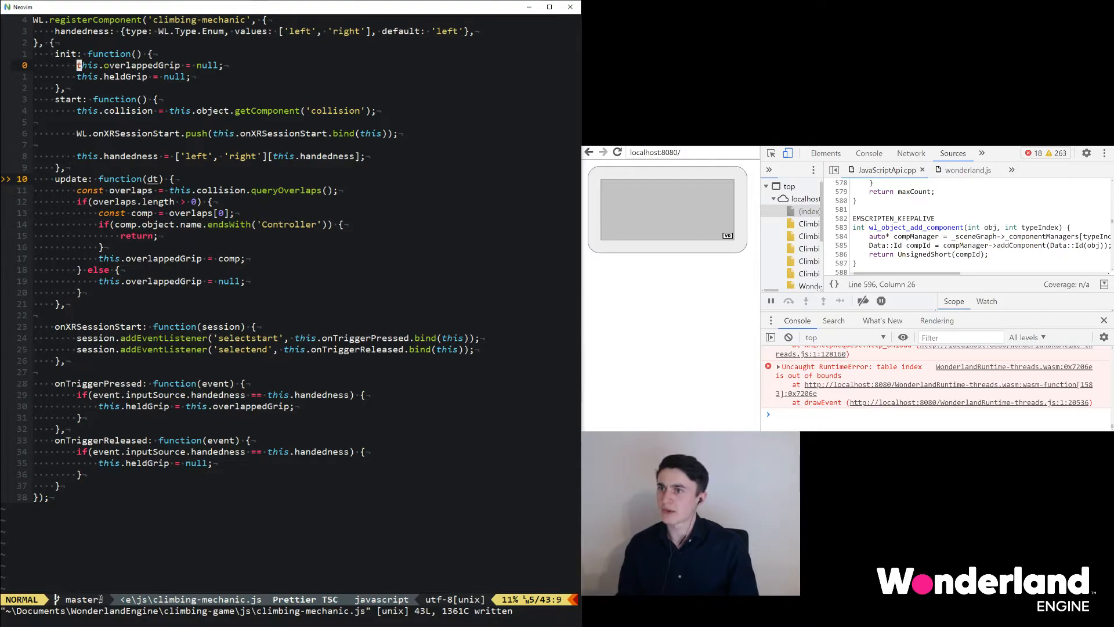
type("player:")
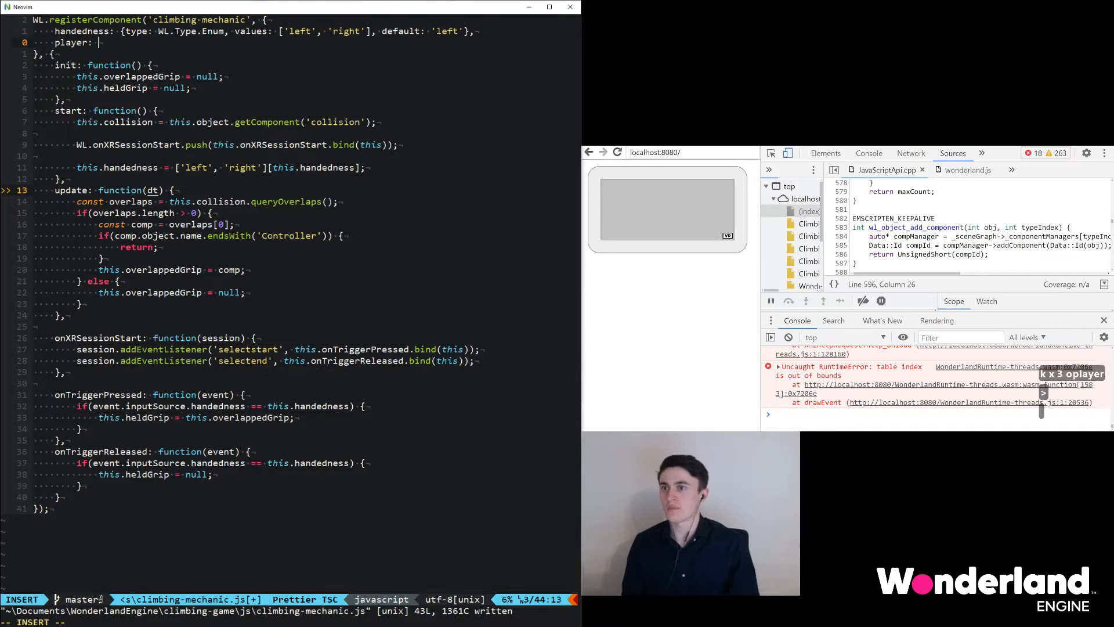
- Add player: {type: WL.Type.Object} to the component parameters and save
type("type:")
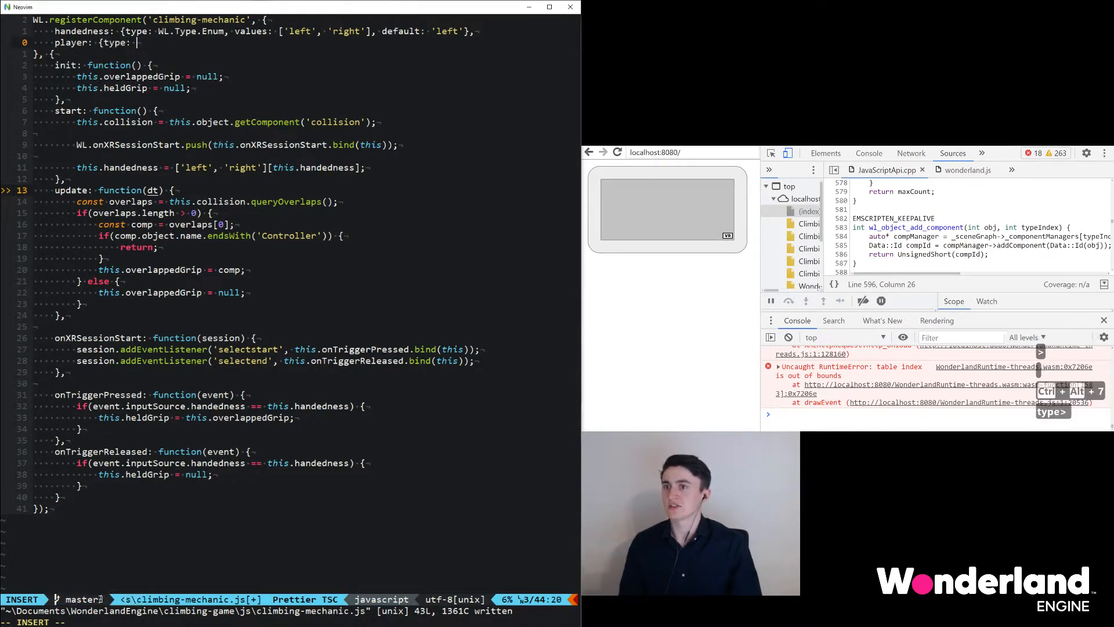
type("WL.Type.Object},")
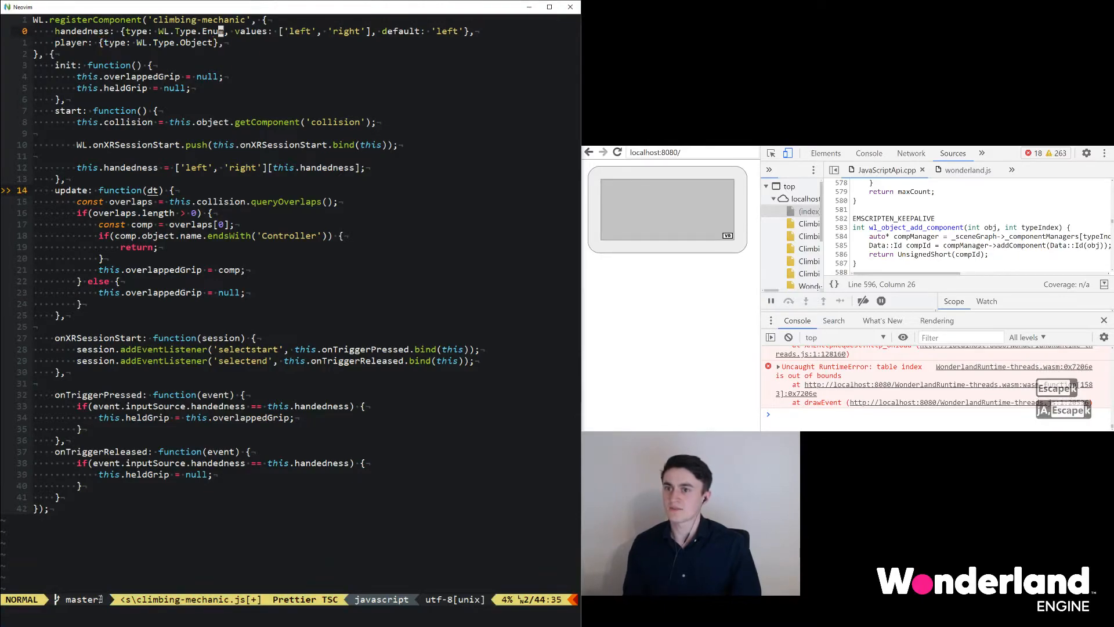
key("ctrl+s")
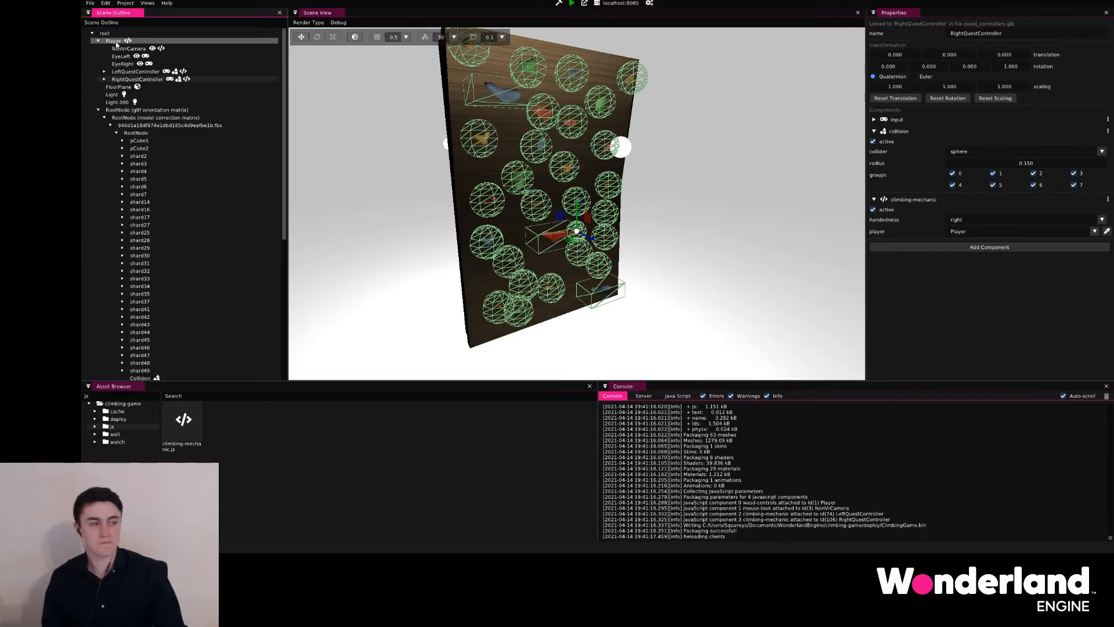
- Set the left controller's climbing-mechanic player to Player and save the scene
left_click(136, 71)
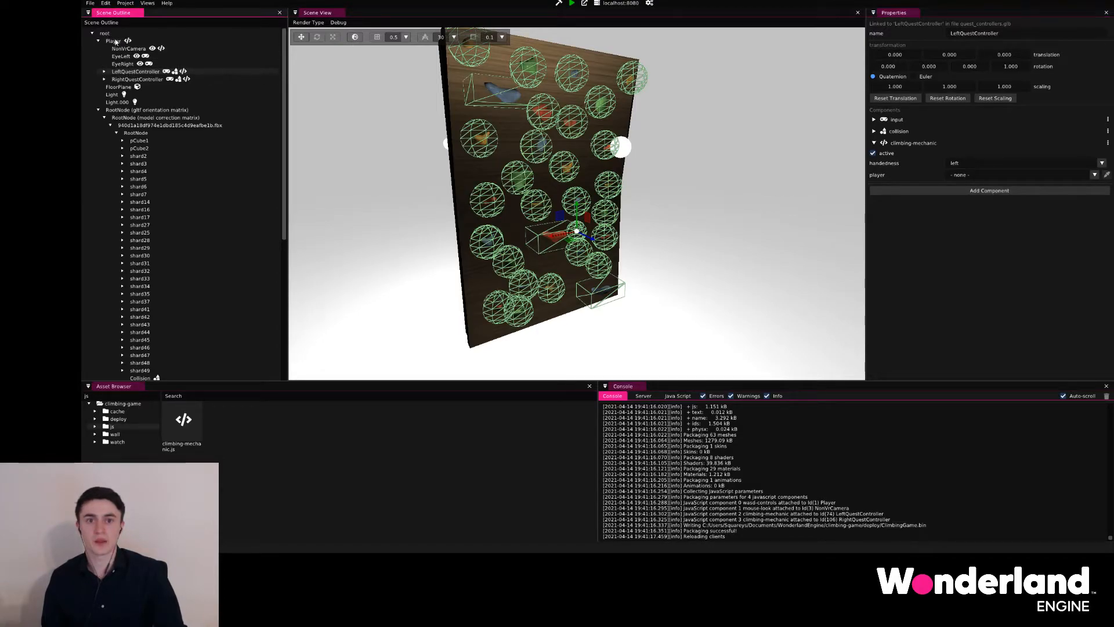
left_click(1023, 175)
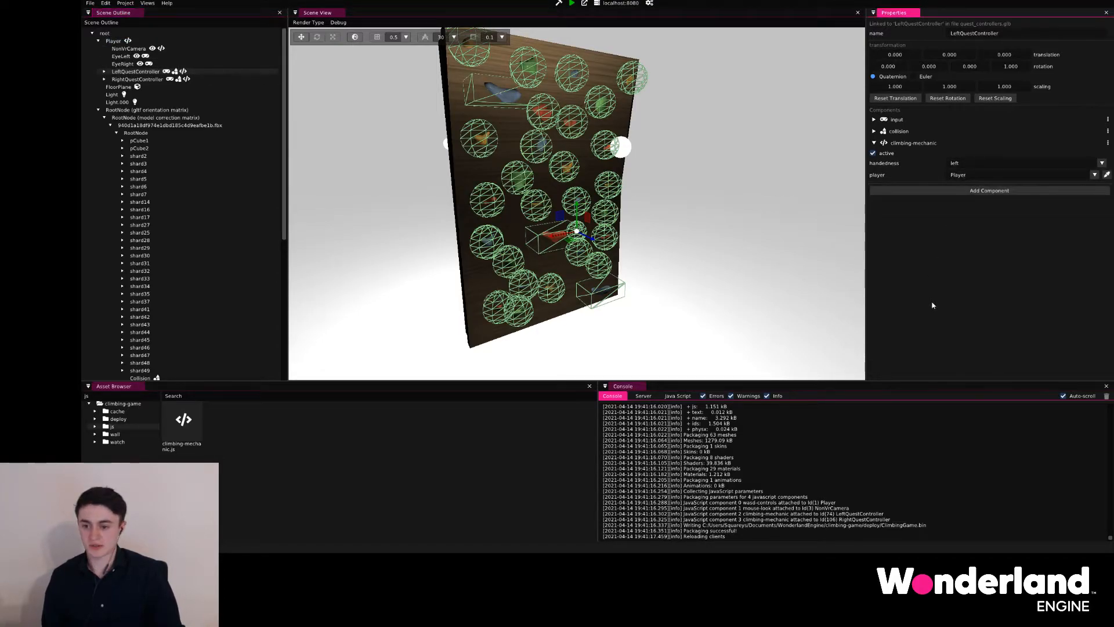
key("ctrl+s")
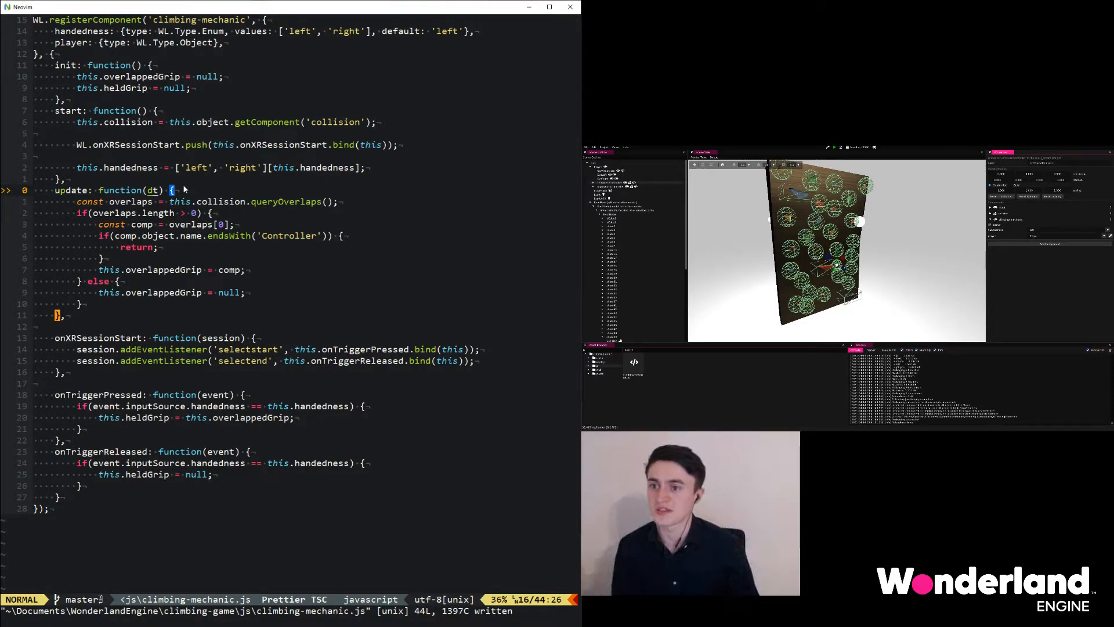
- Append an empty if(this.heldGrip != null) { } block at the end of update
key("o")
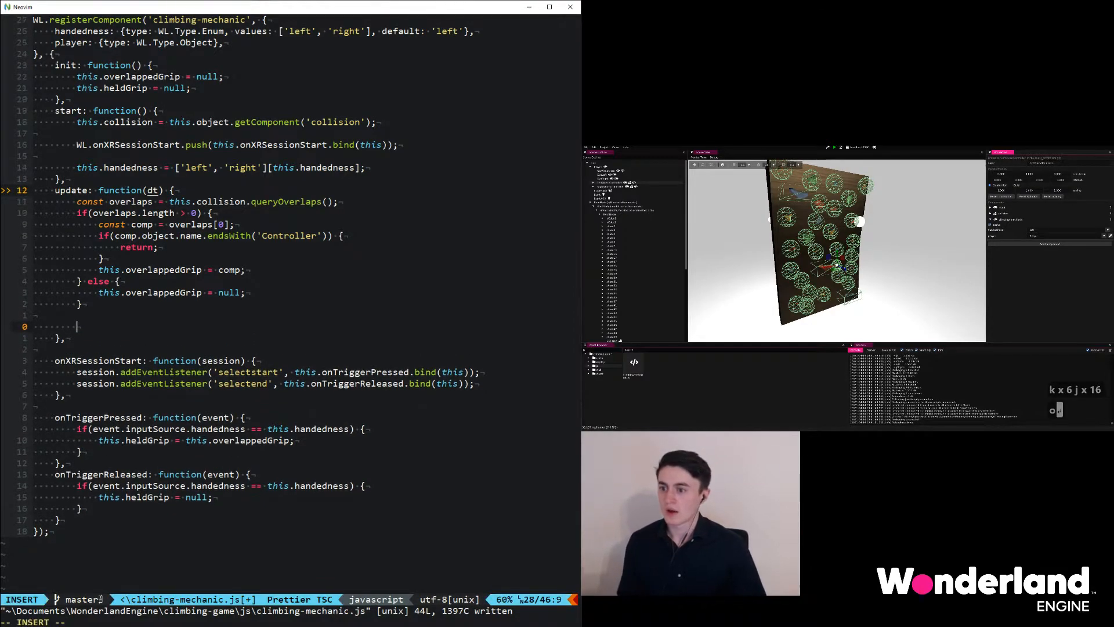
type("if(this.heldGrip !=")
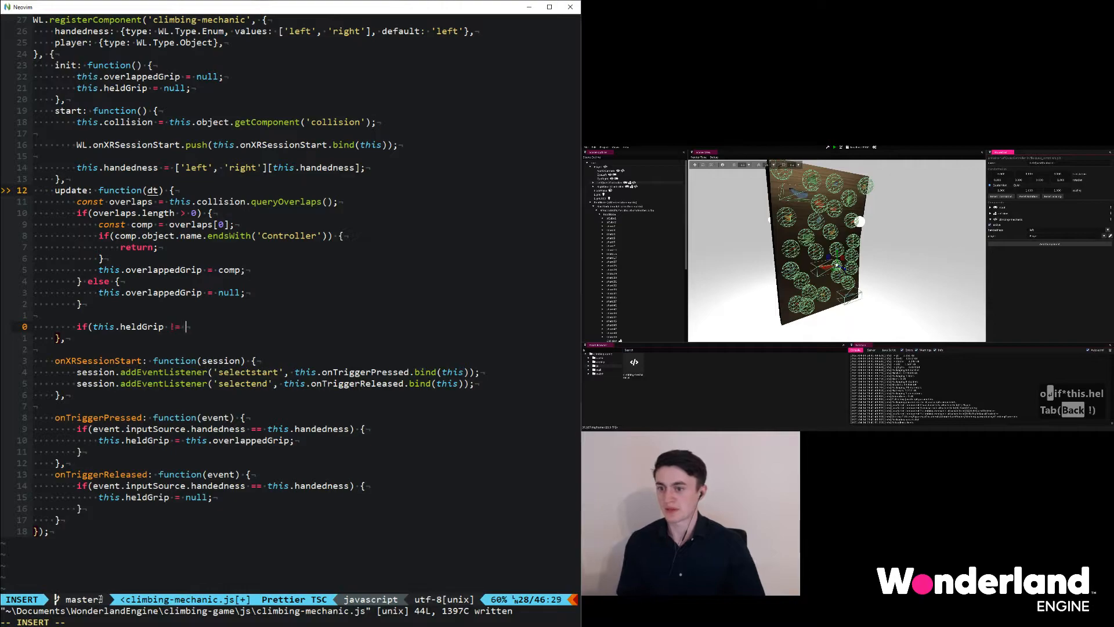
type("null) {")
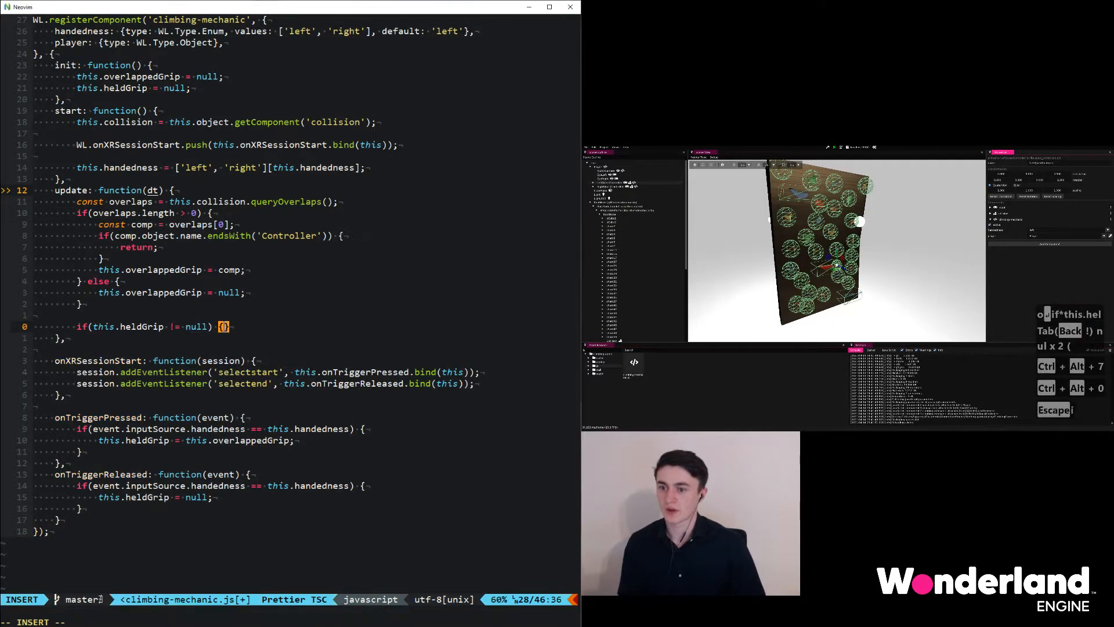
key("Enter")
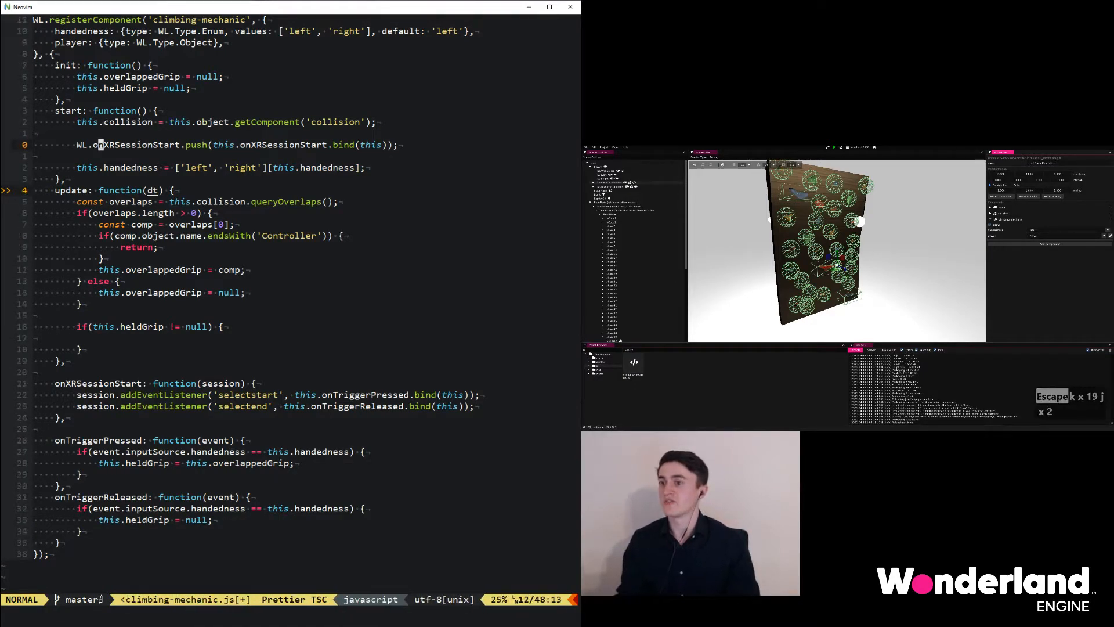
type("this")
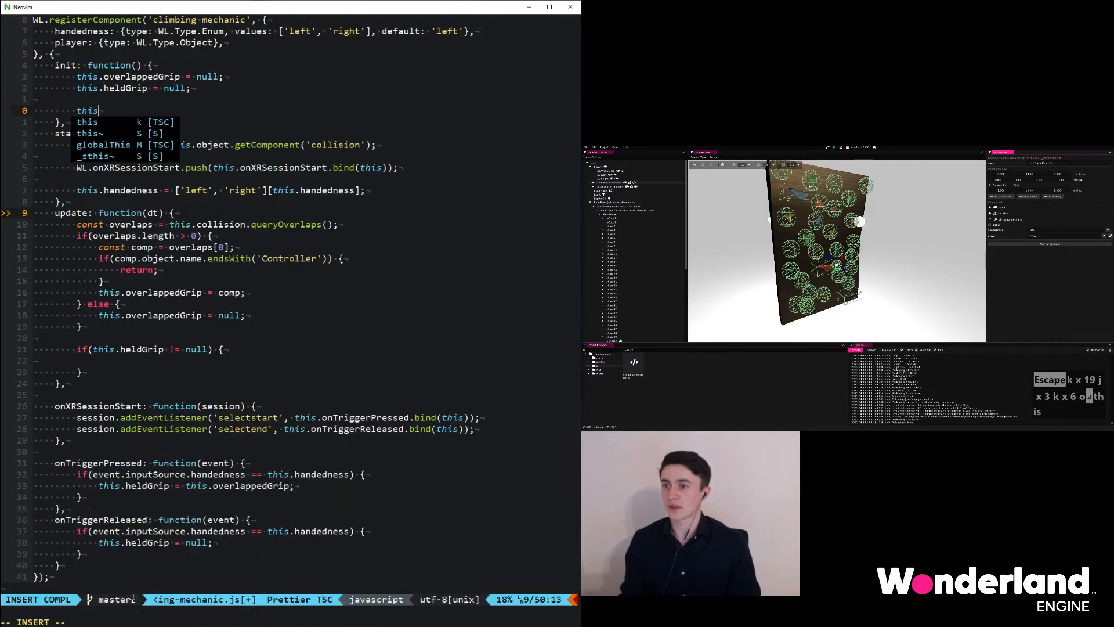
- Add this.grippedPosition = new Float32Array(3); to init
type("p")
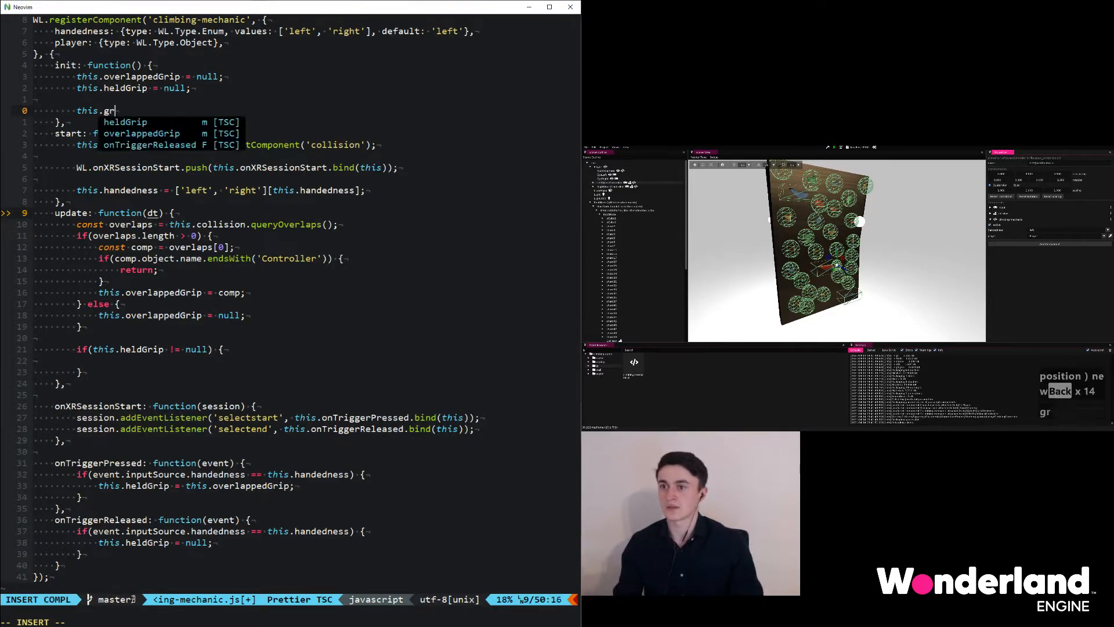
type("ipped")
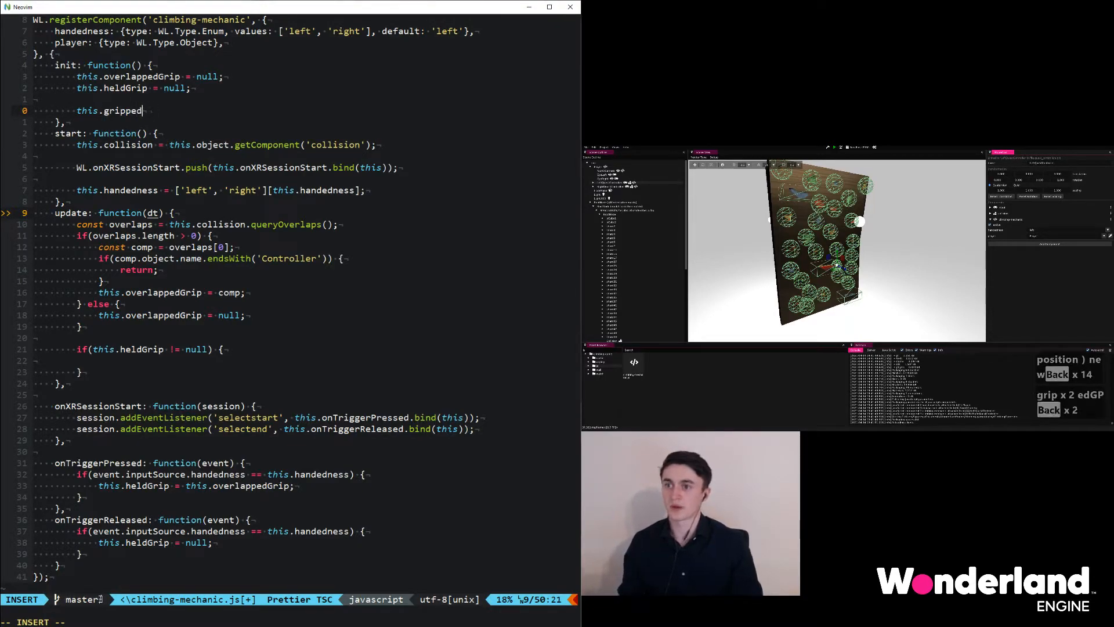
type("Position = new")
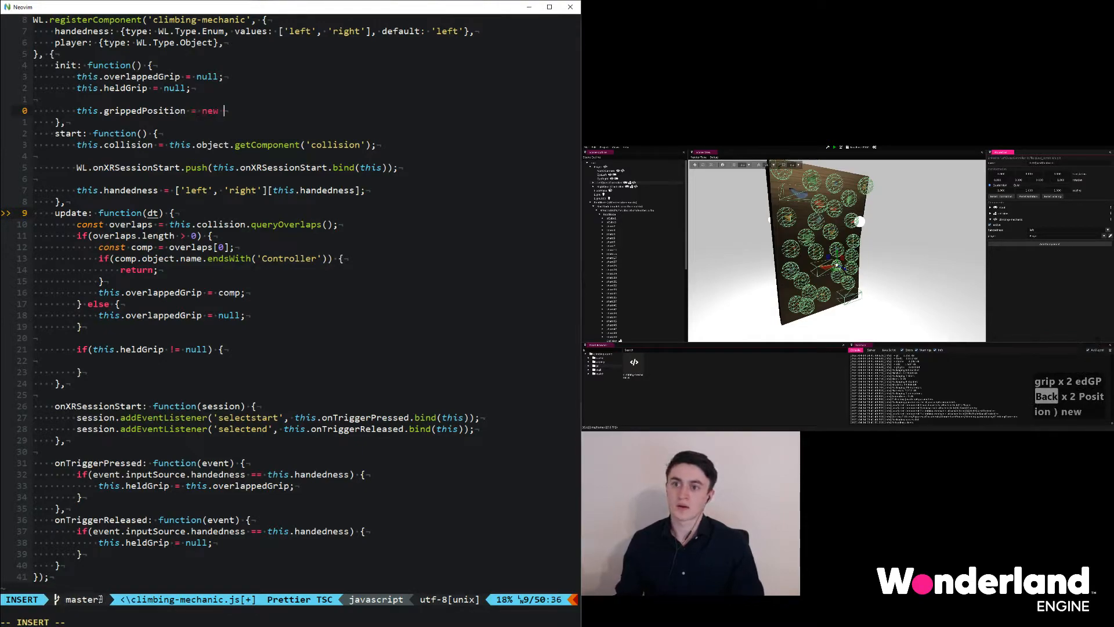
type("Float32Array")
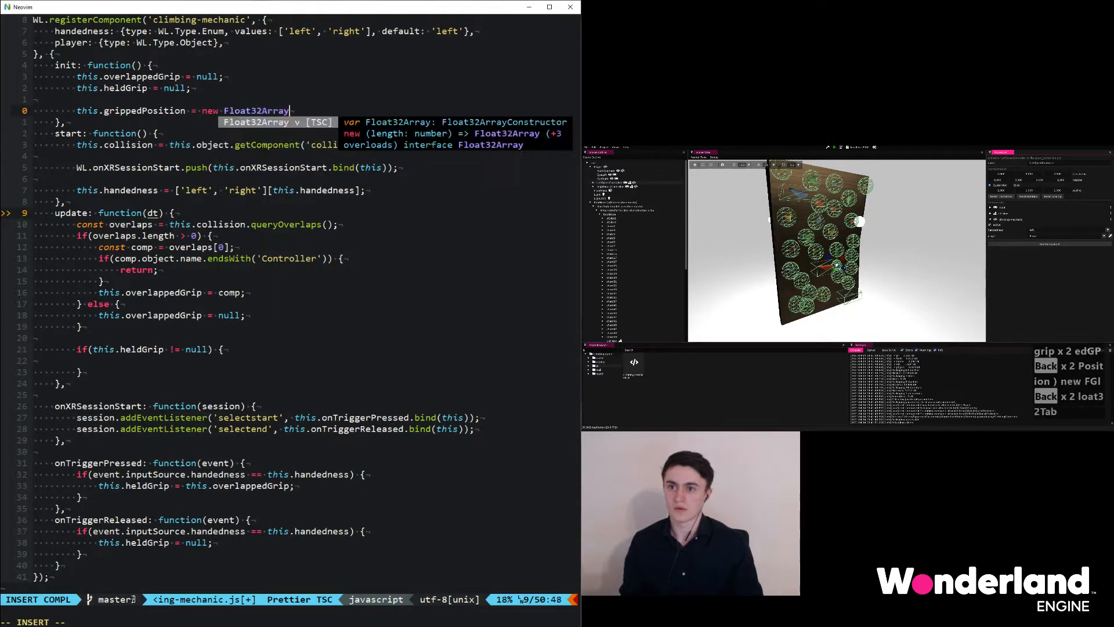
type("(3);")
type("this.")
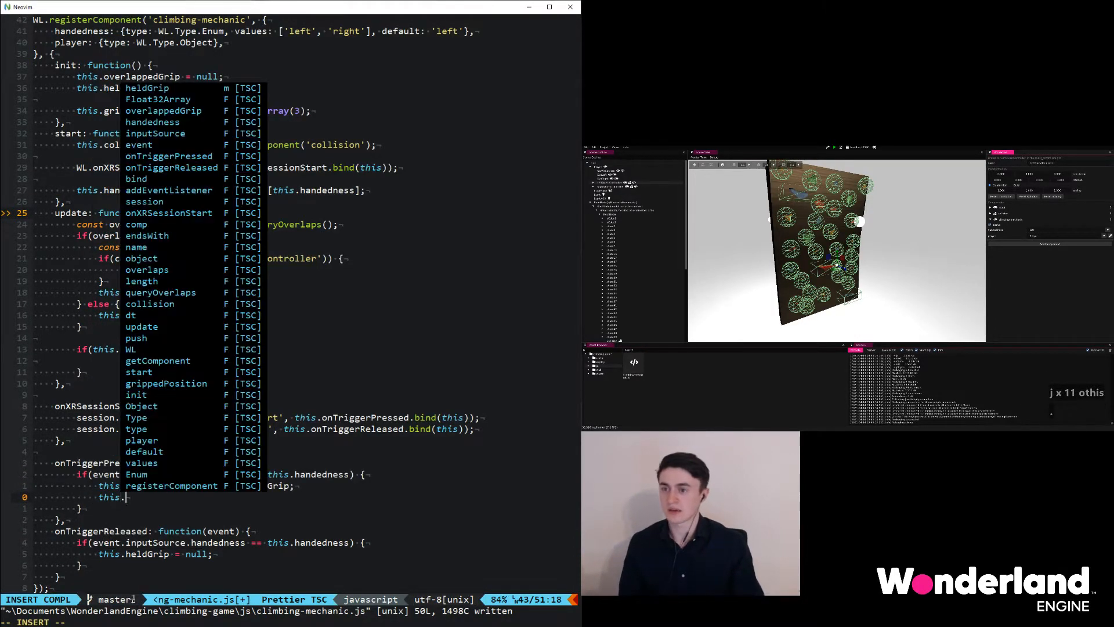
- Fill grippedPosition with this.object.getTranslationWorld when the grip is grabbed
key("Escape")
type("grippedPosition);")
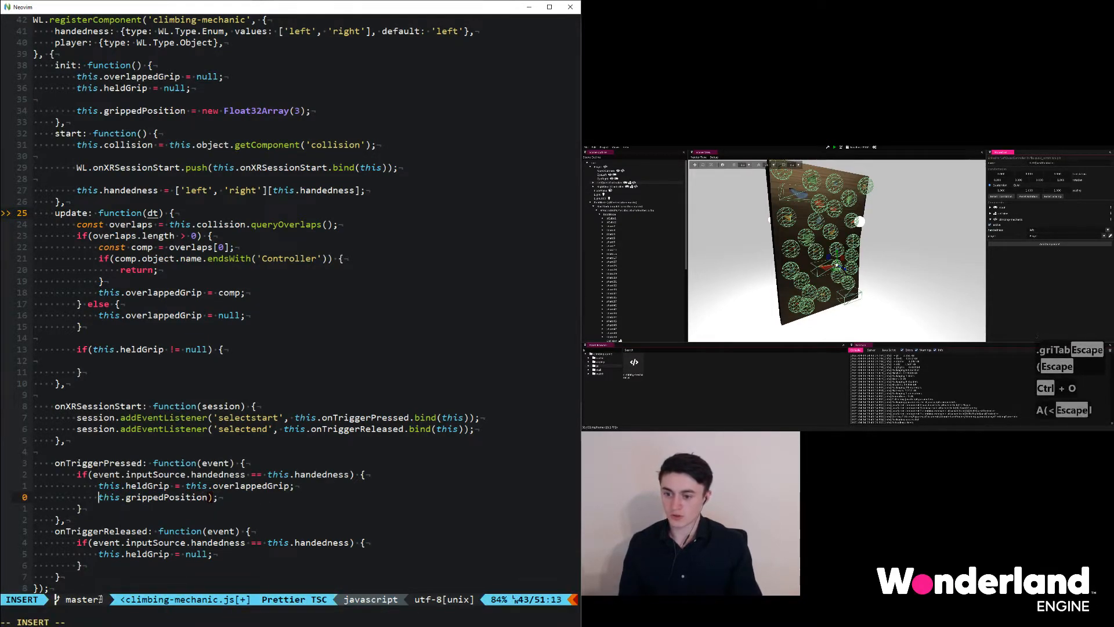
type("object.getTranslationWorld(")
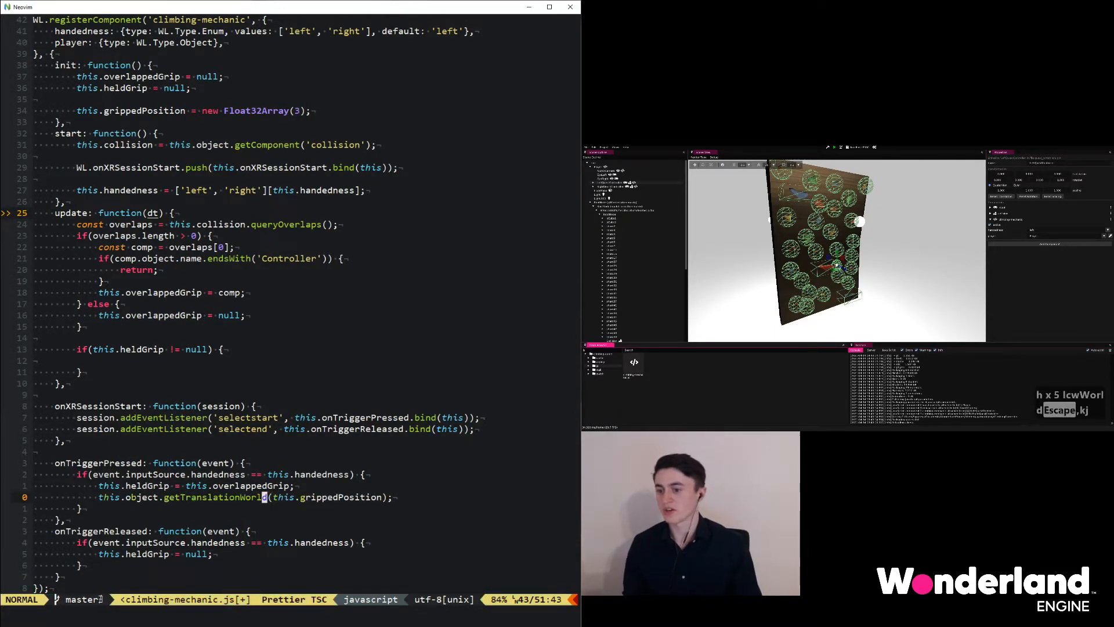
key("ctrl+s")
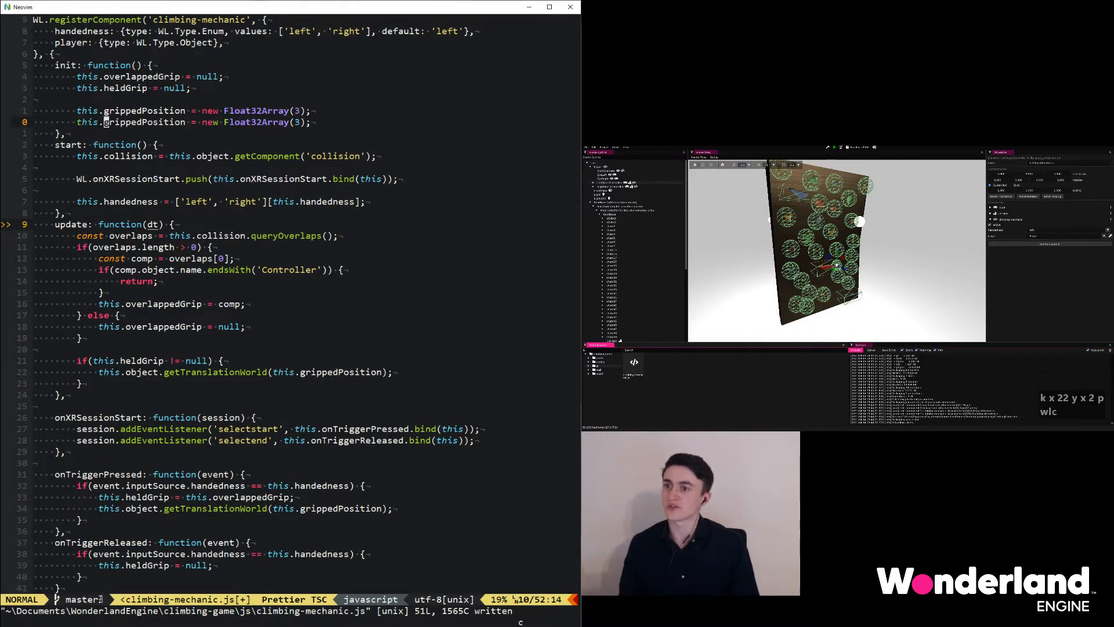
- Read world position into newPosition and subtract with glMatrix.vec3.sub into grippedPosition
type("newPosition")
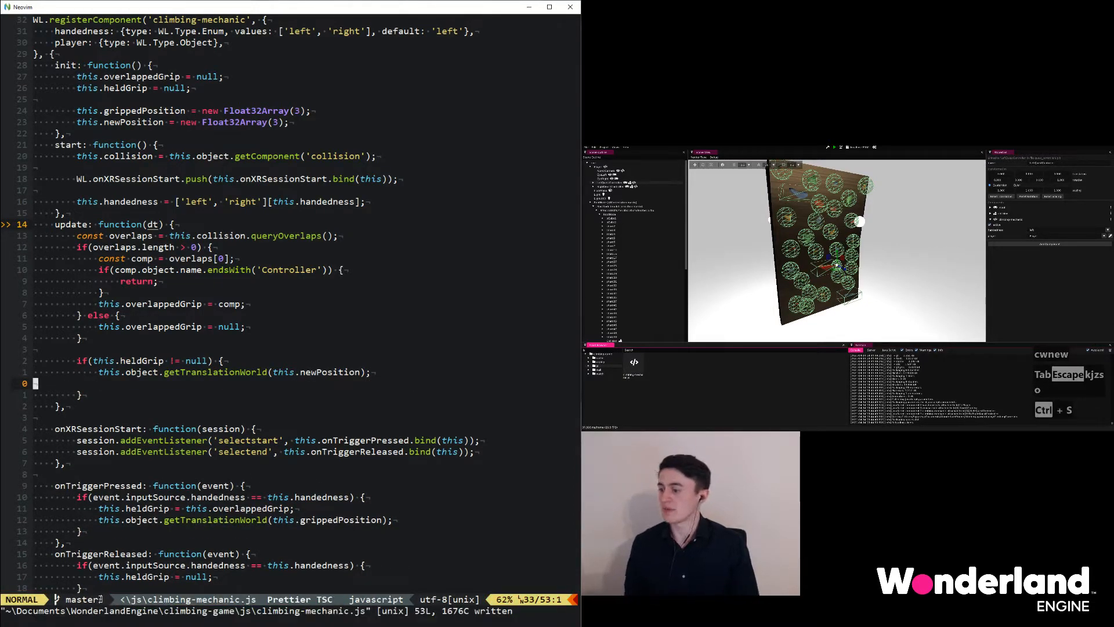
key("i")
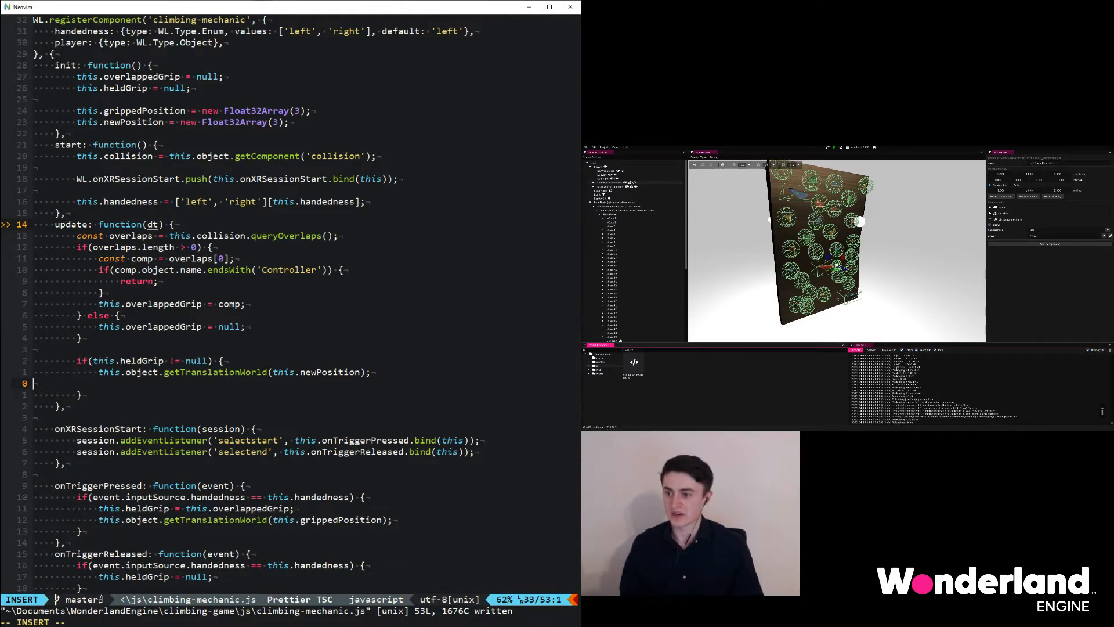
type("glMatrix.vec3.")
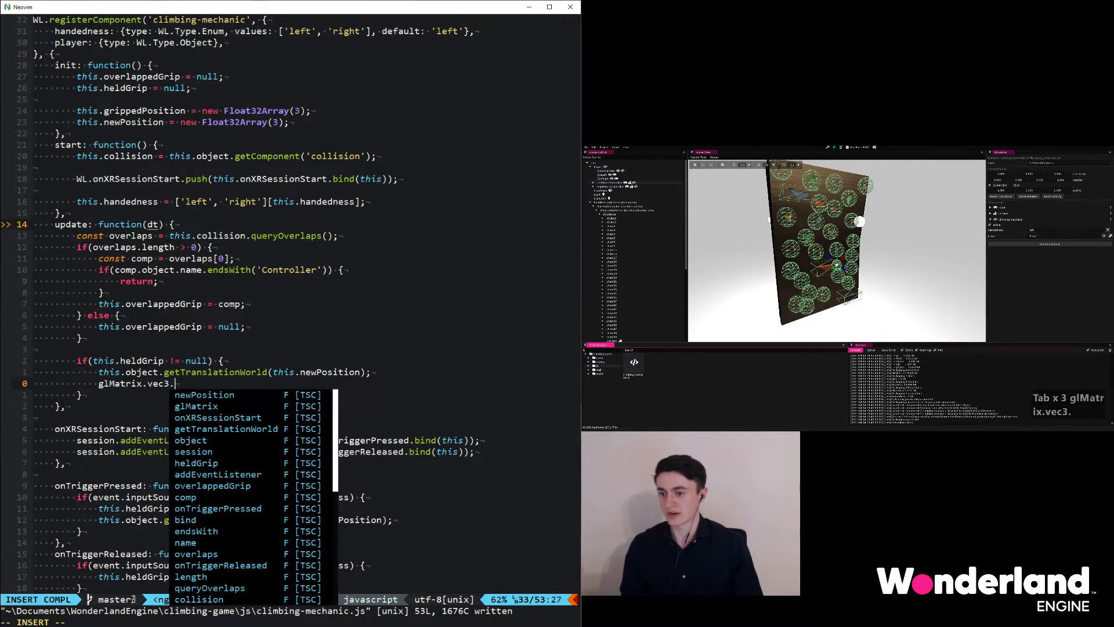
type("sub();")
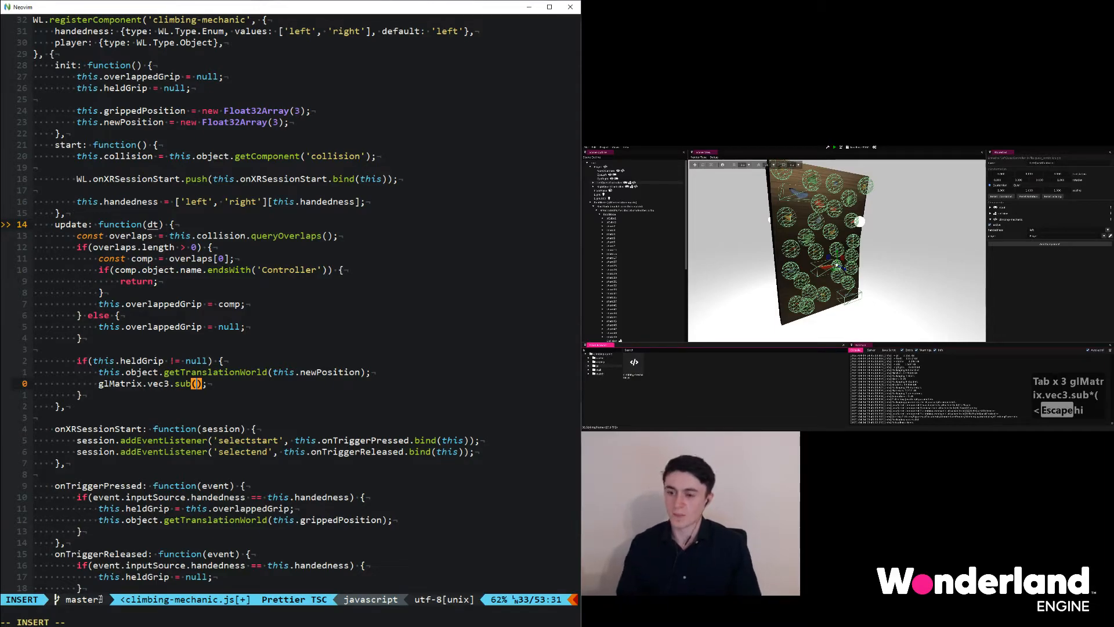
type("this.newPosition, this.sub")
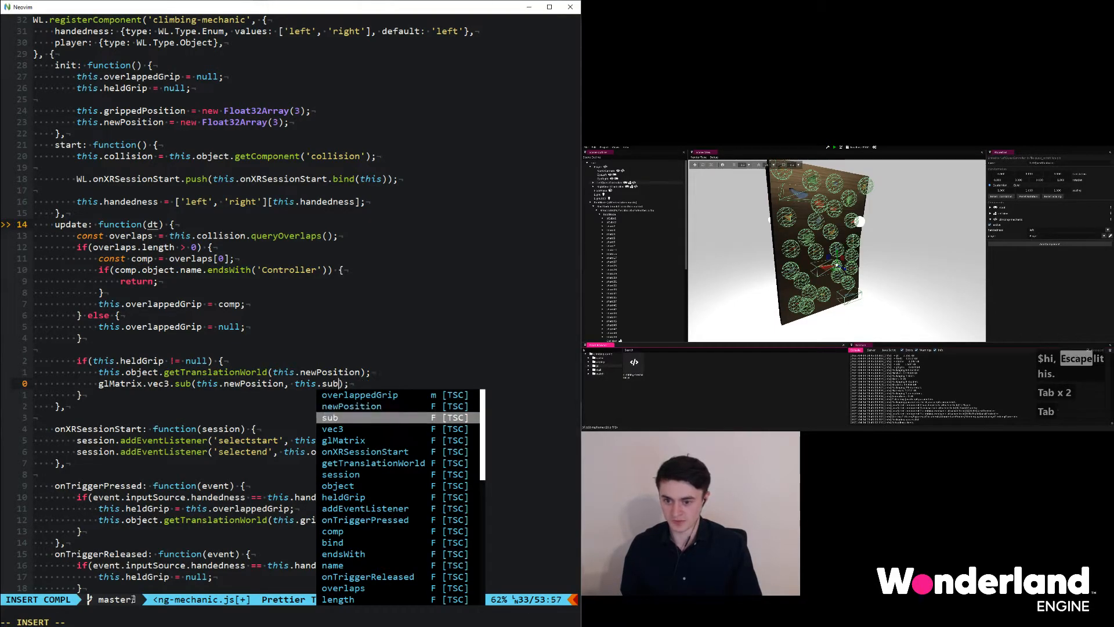
type("endsWith")
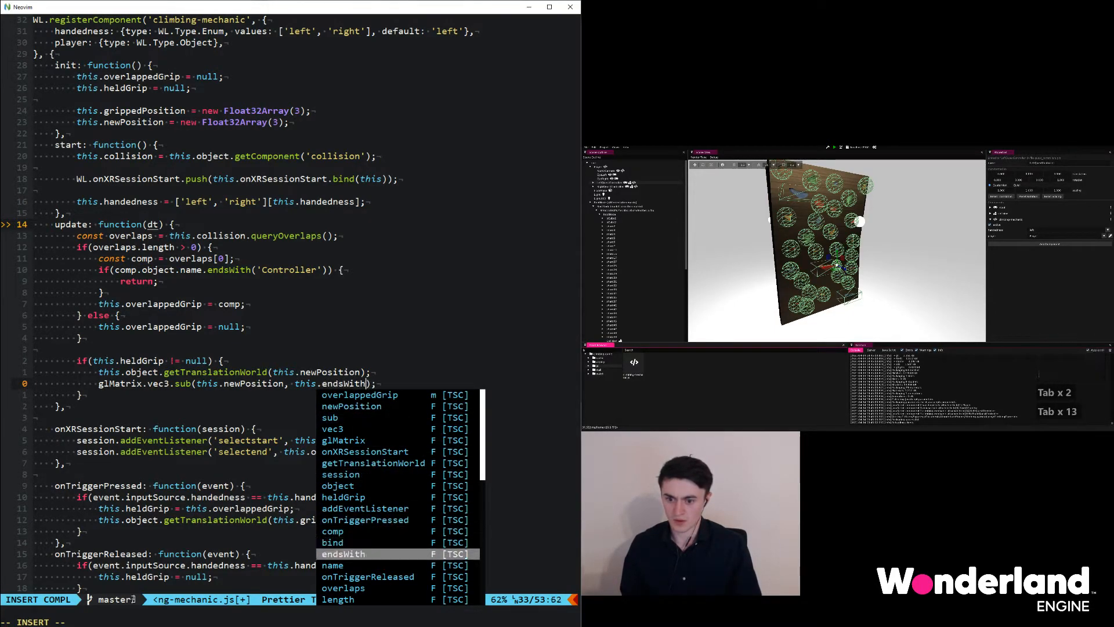
type("grippedPosition")
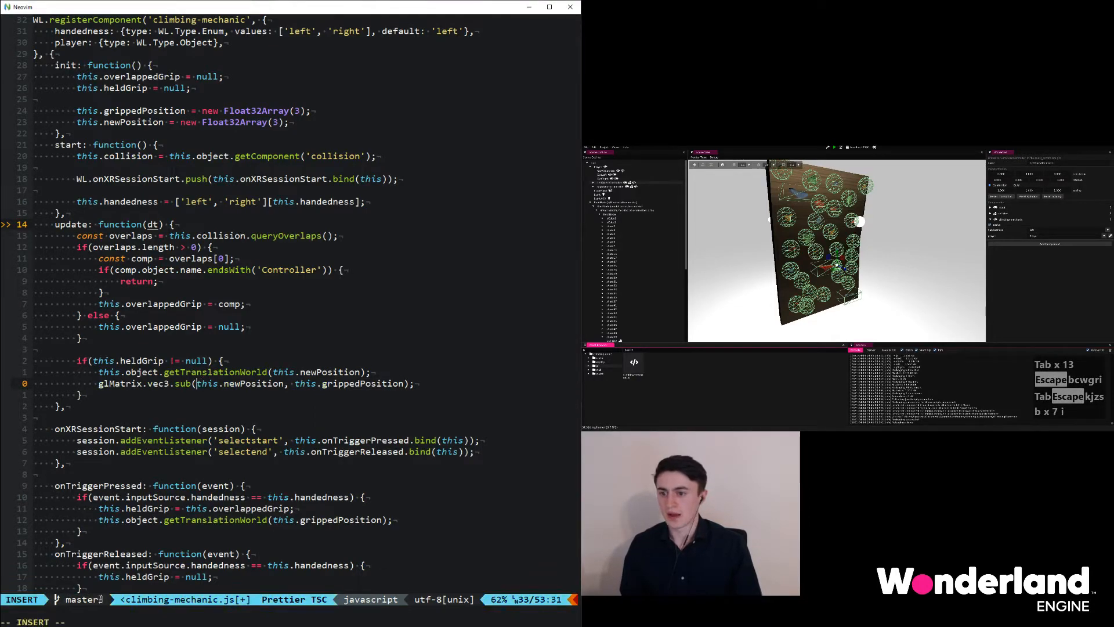
type(",")
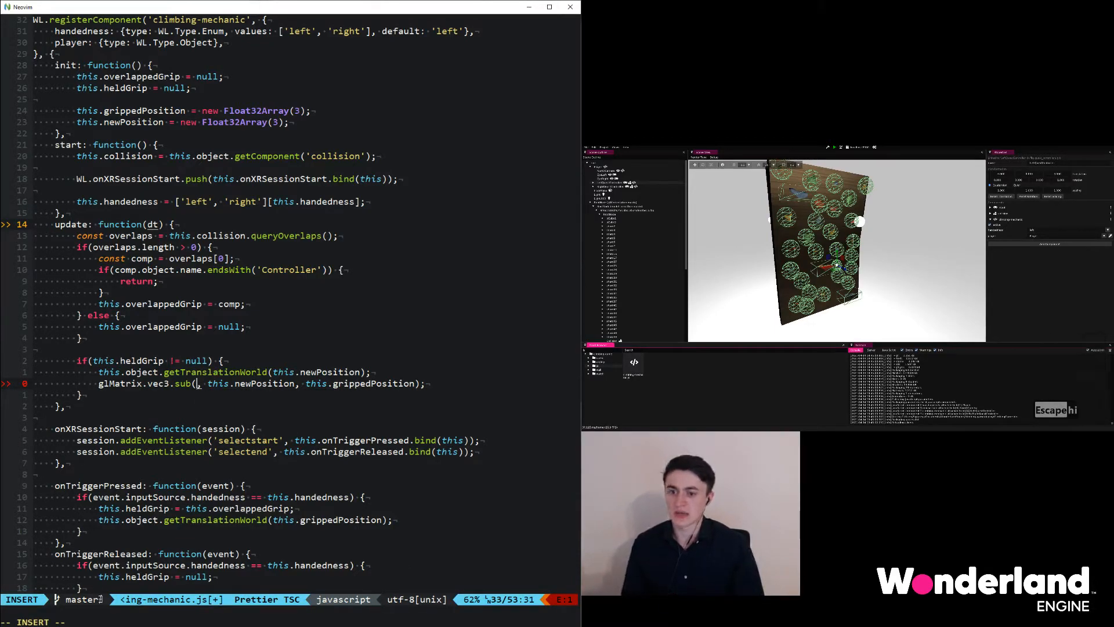
type("this")
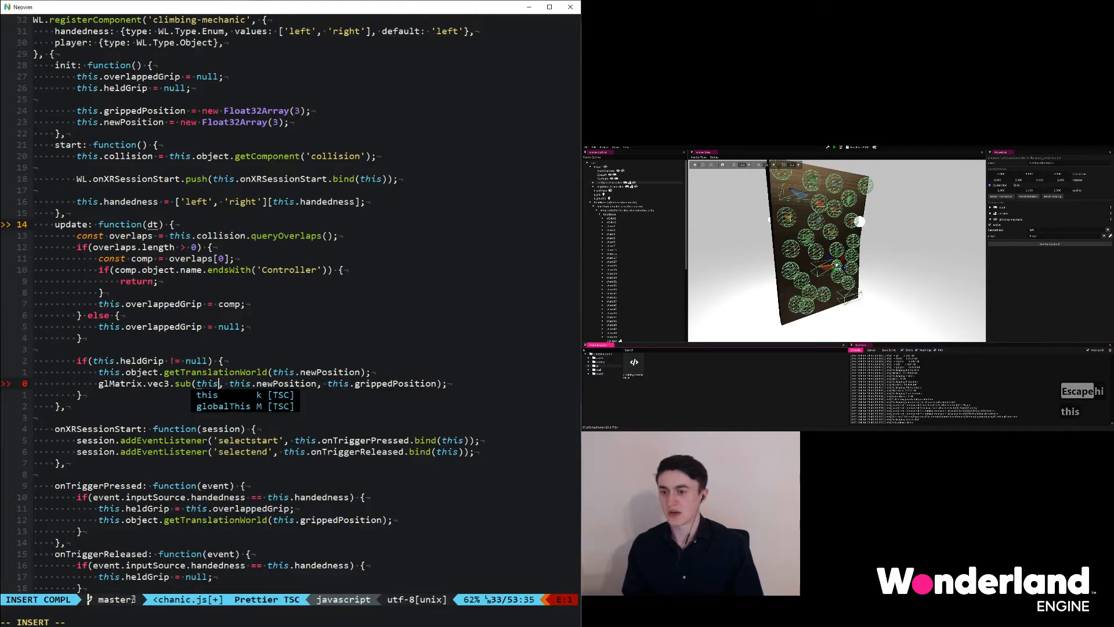
type("grippedPosition")
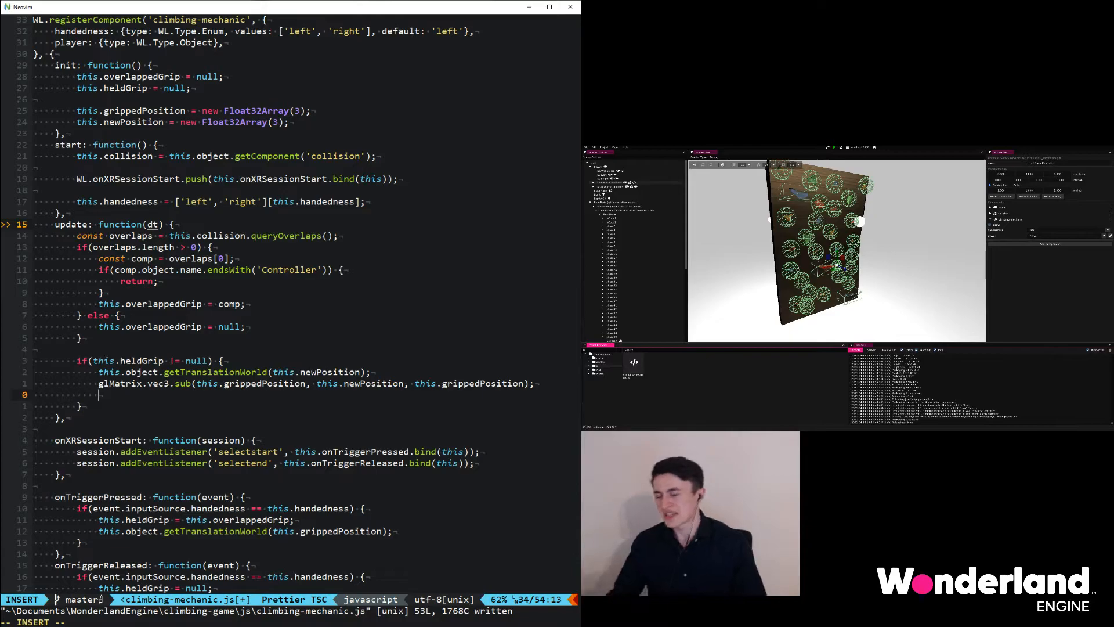
key("Escape")
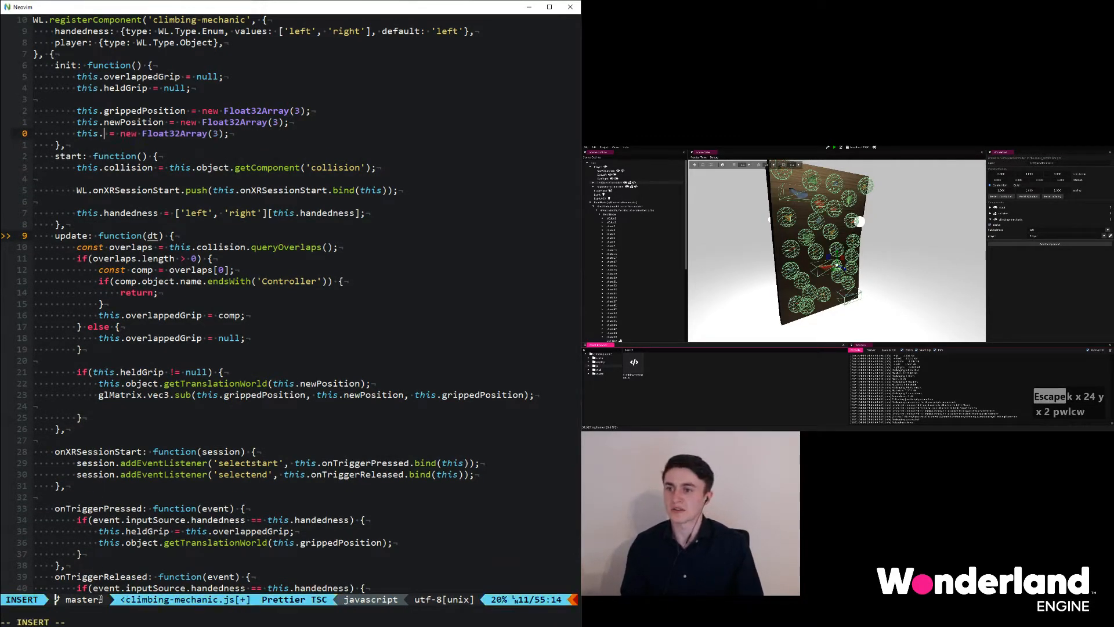
- Subtract into a new diff vector and add this.player.translate(this.diff)
type("tem")
type("diff")
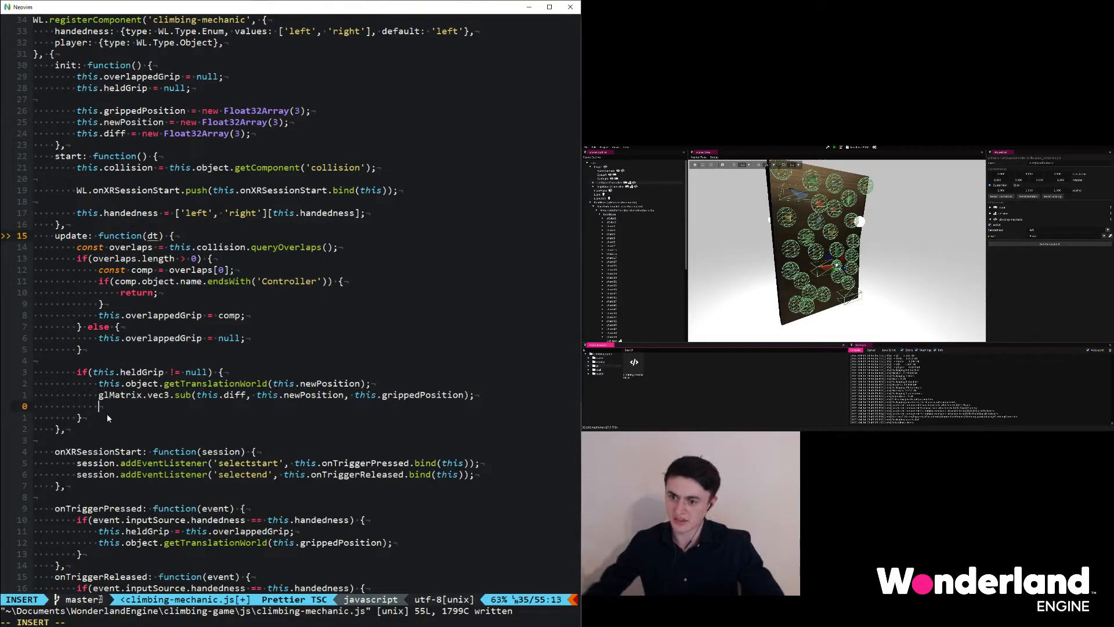
type("this")
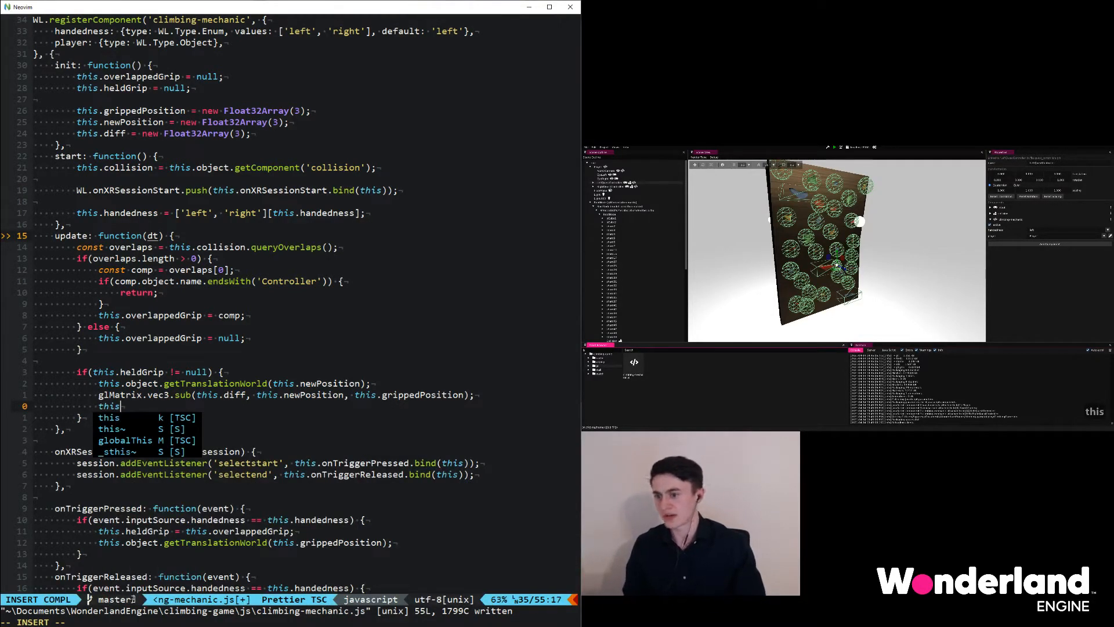
type("player")
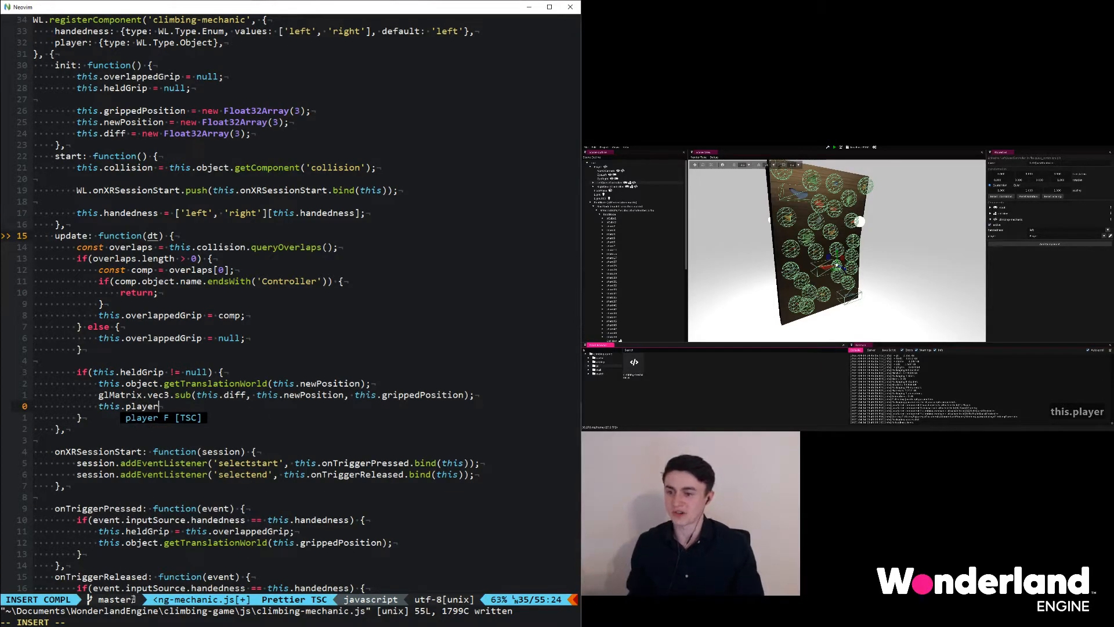
type(".translate();")
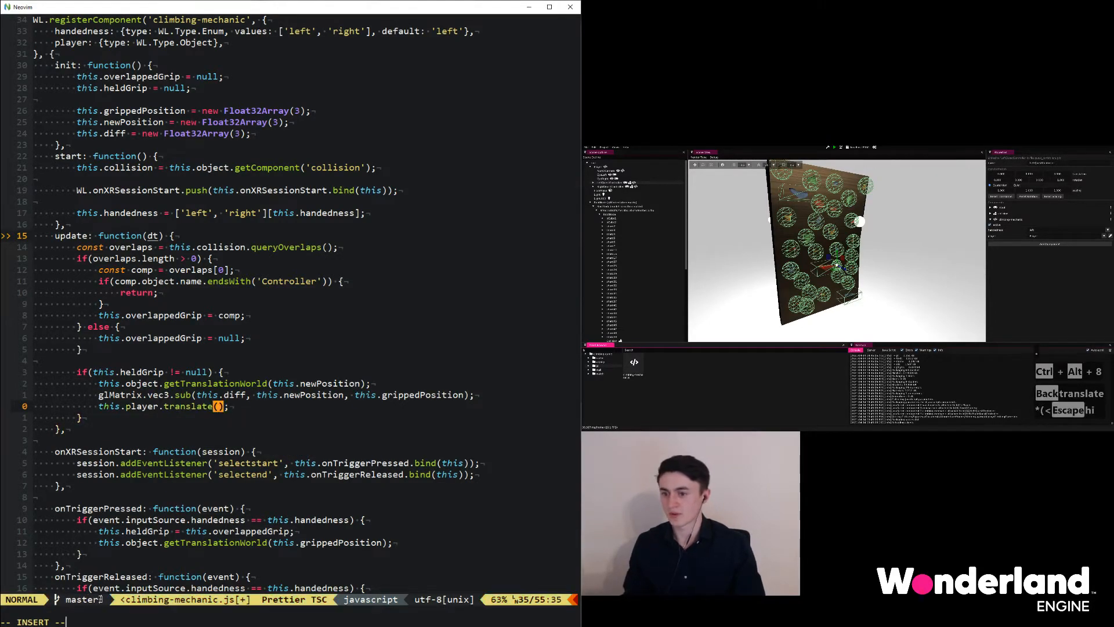
key("i")
type("this.")
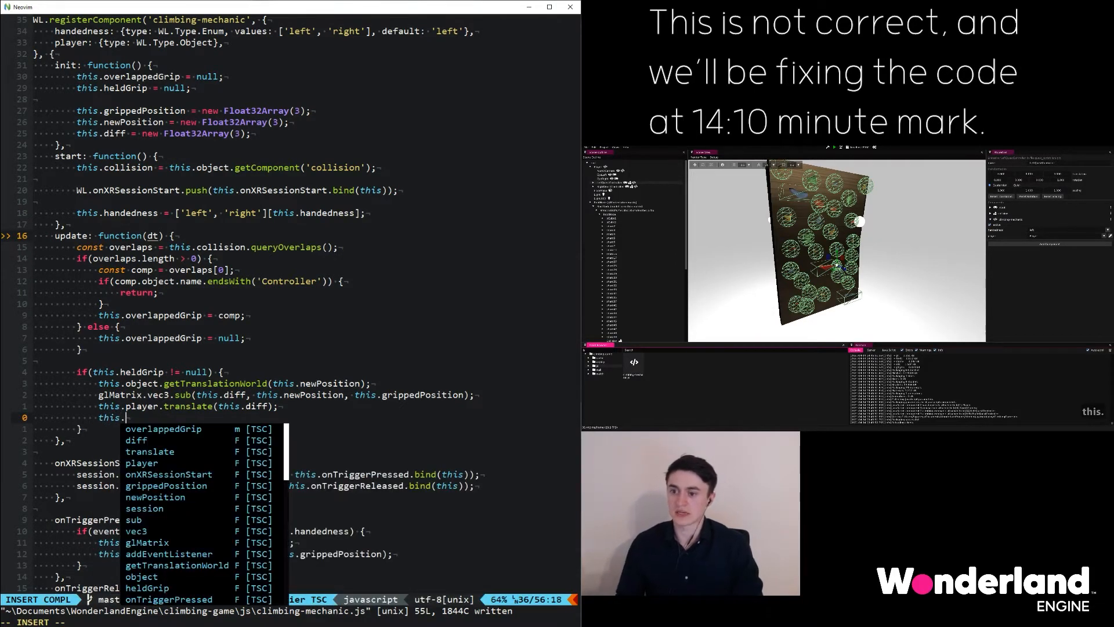
- Begin typing this.grippedPosition.set(this.) to copy the position back
type("g")
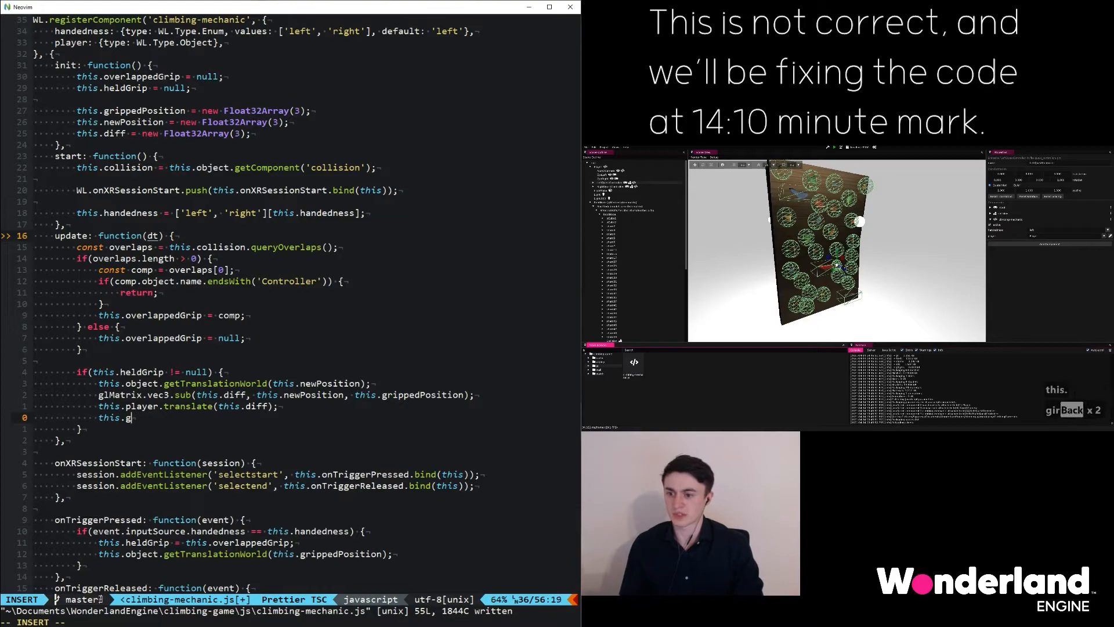
type("rippedPosition.set(")
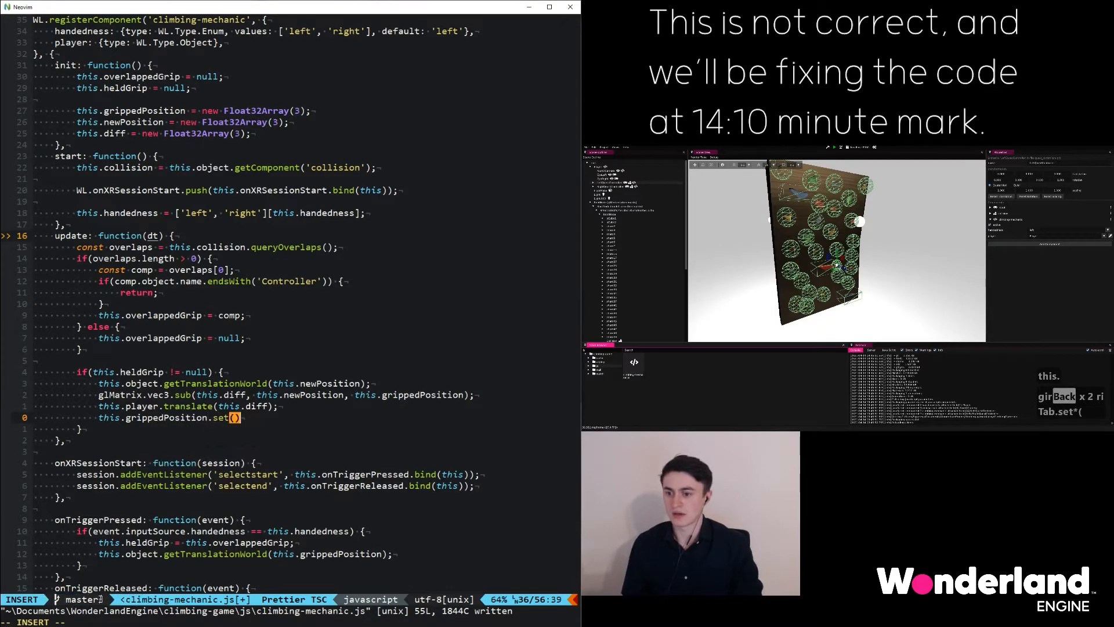
type("this.")
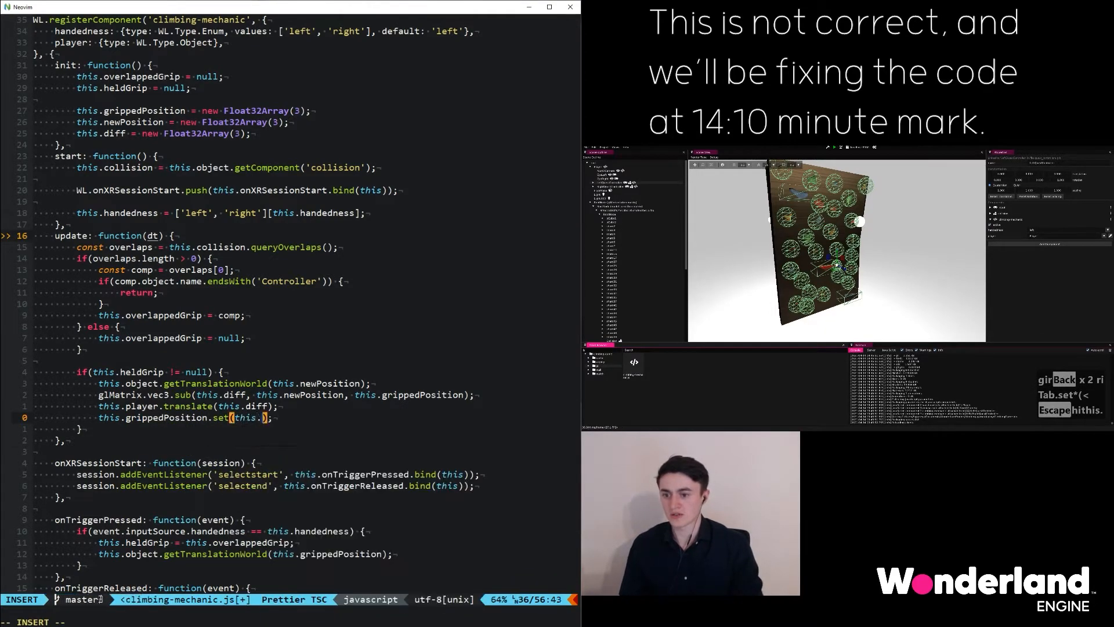